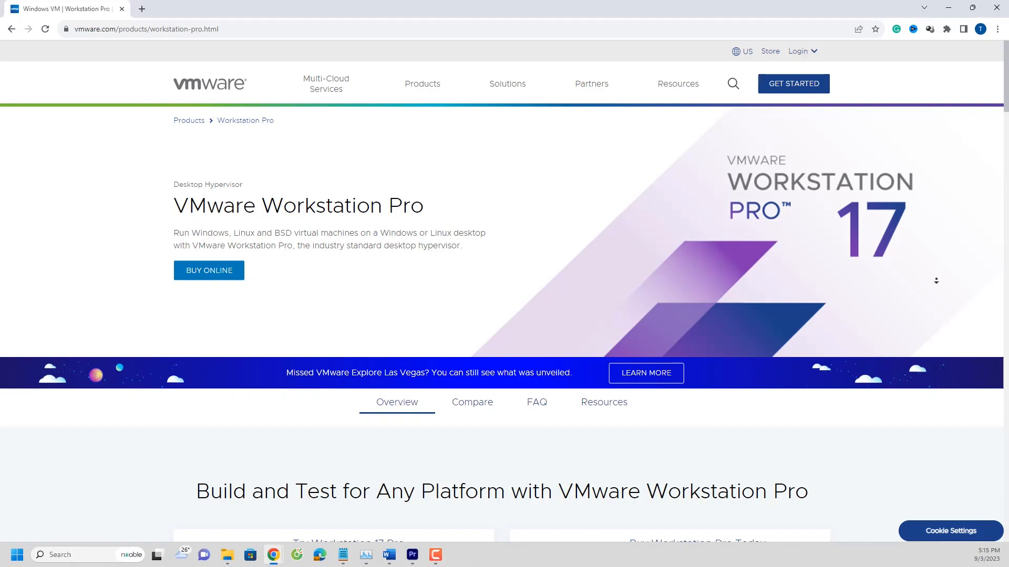
Launch the Change Hardware Compatibility wizard for the Windows Server 2016 VM via VM > Manage
scroll(down, 3)
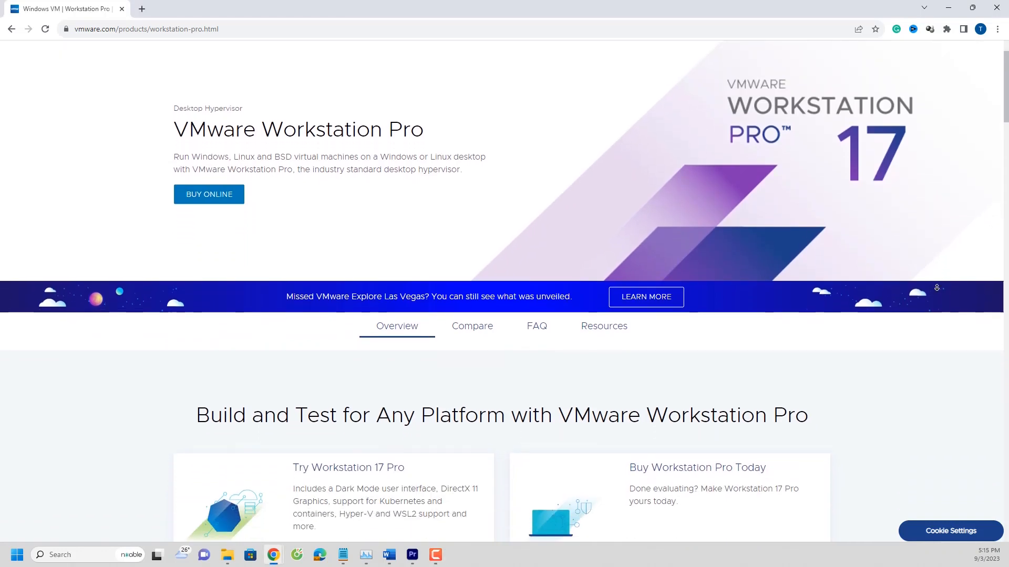
scroll(down, 3)
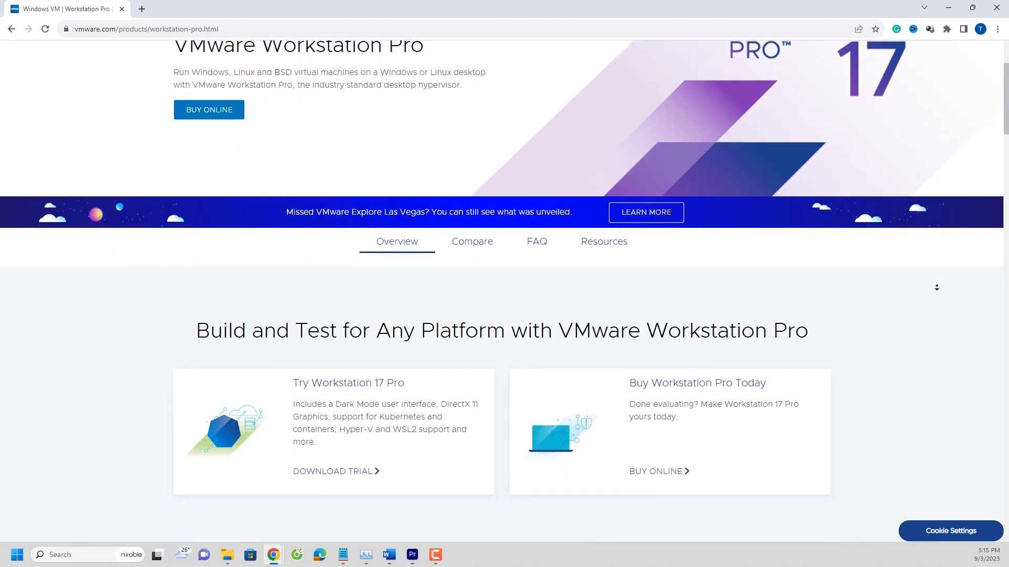
scroll(down, 3)
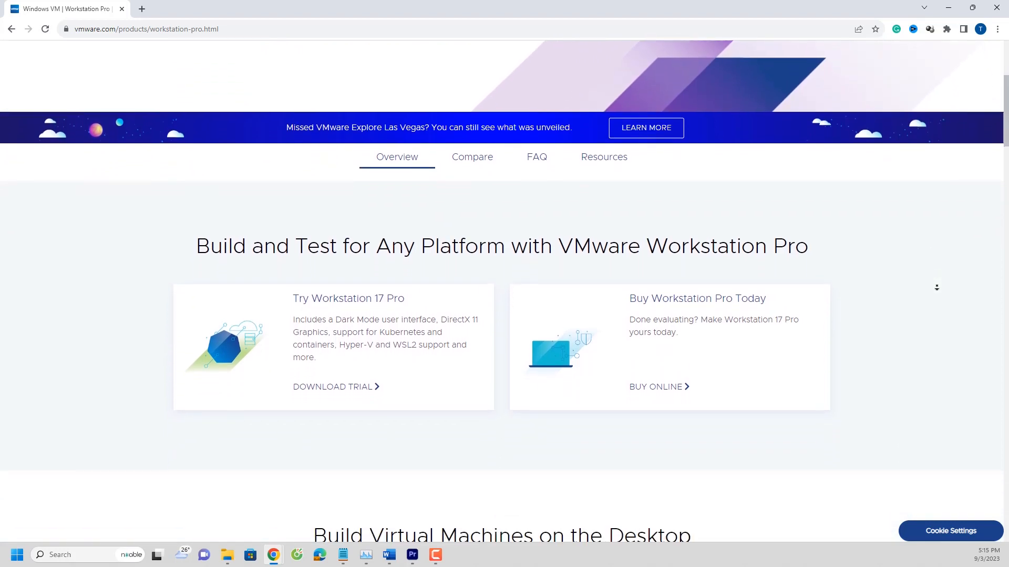
scroll(down, 3)
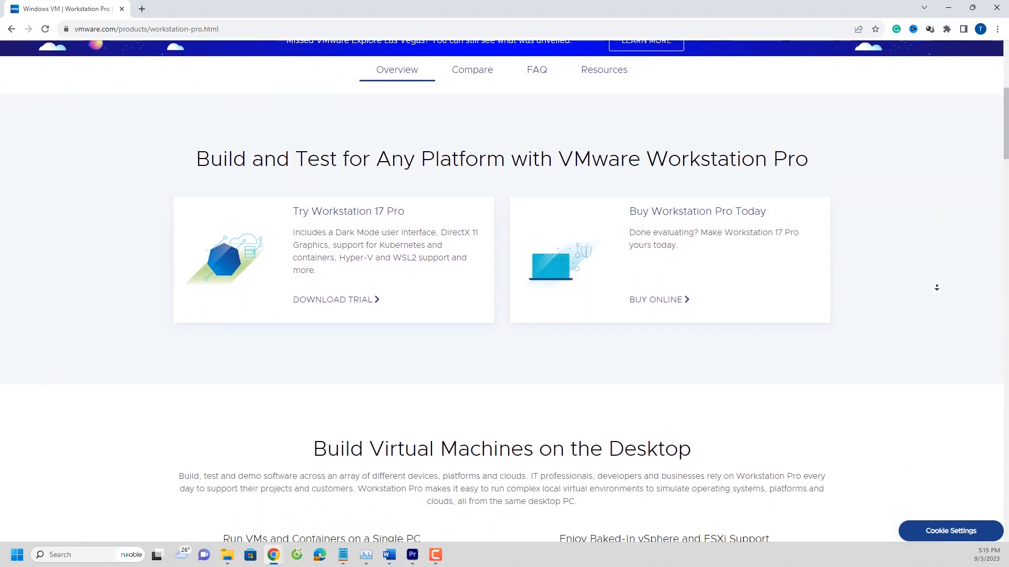
scroll(down, 3)
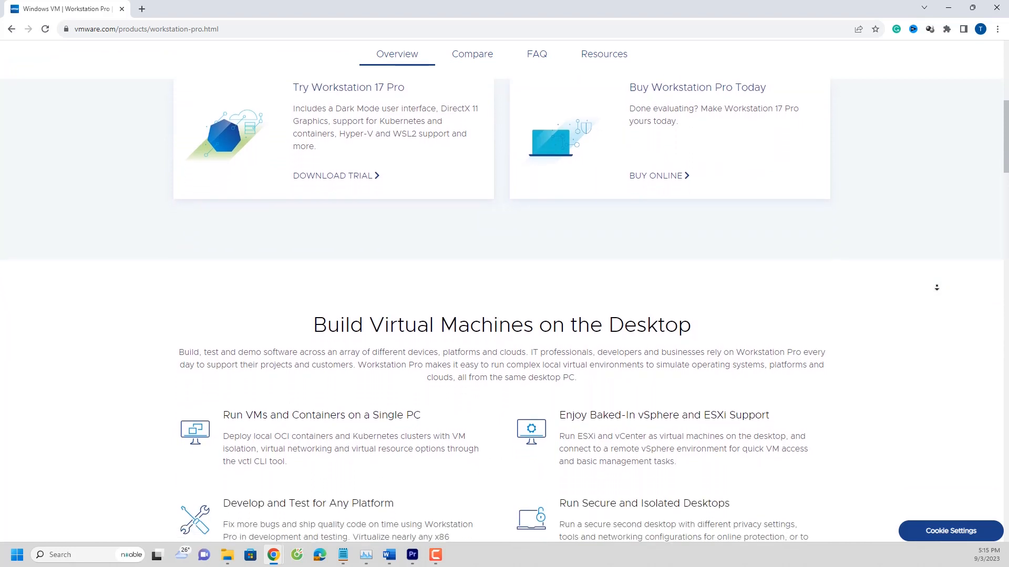
scroll(down, 3)
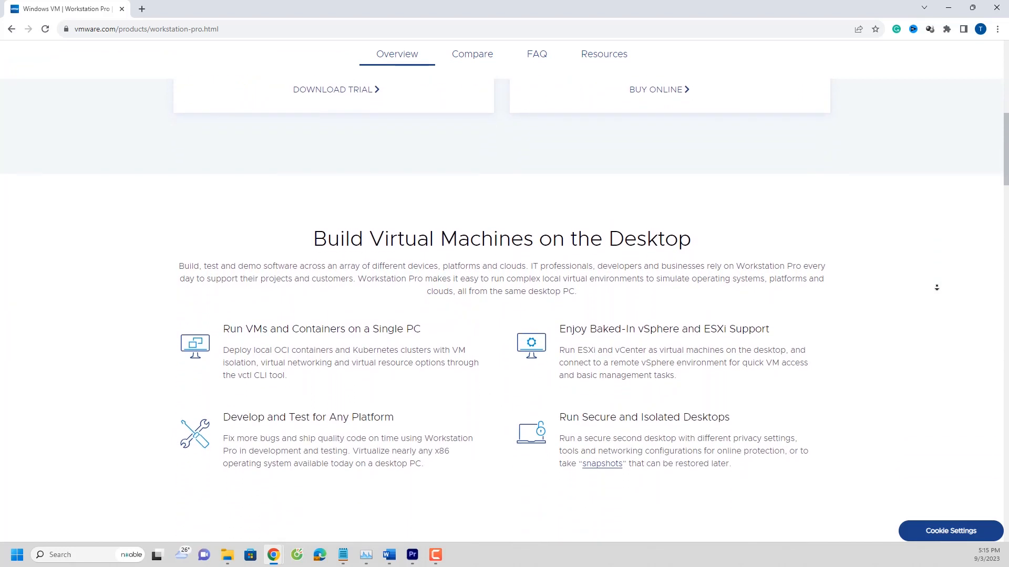
scroll(down, 3)
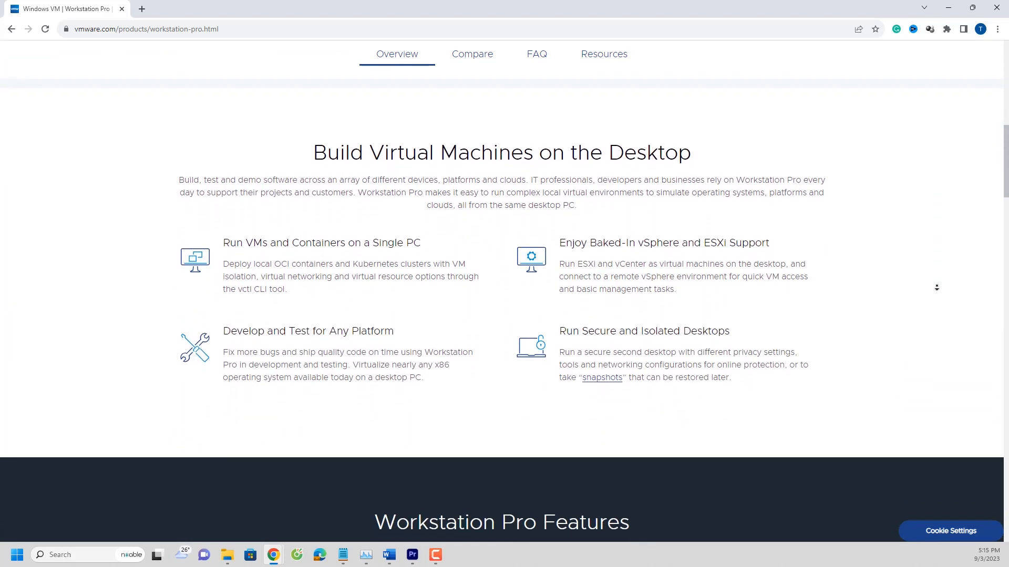
scroll(down, 3)
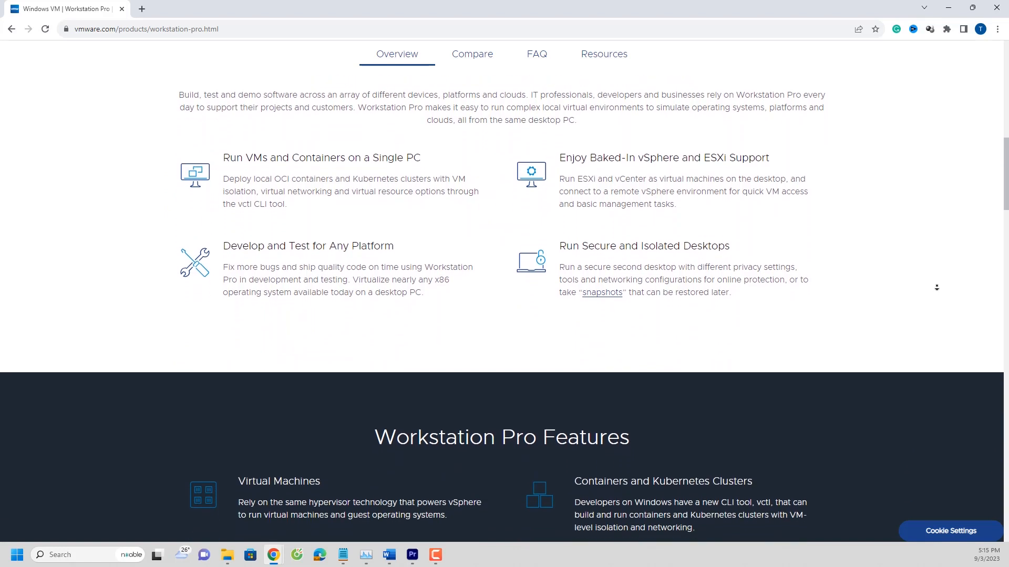
scroll(down, 3)
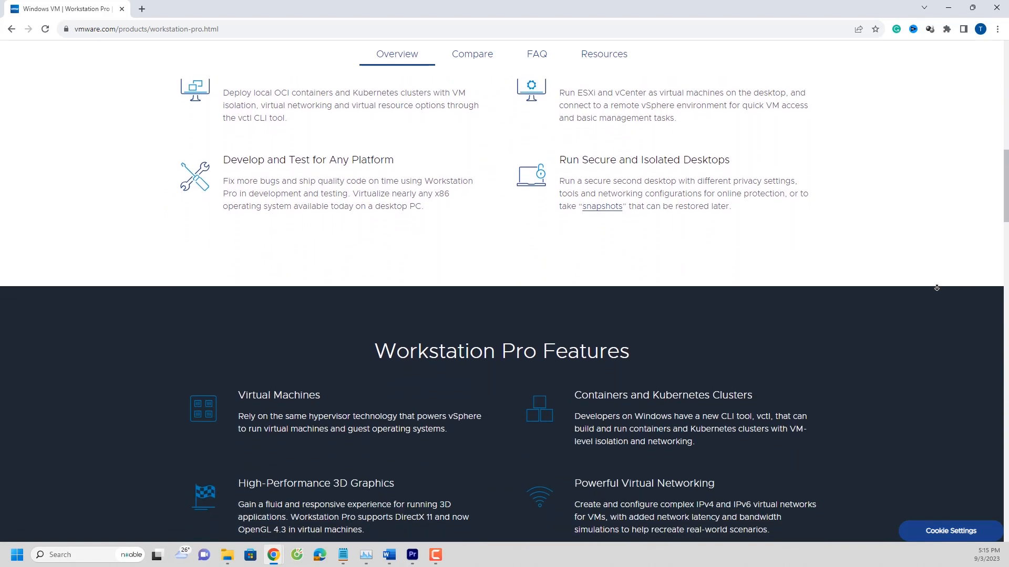
scroll(down, 3)
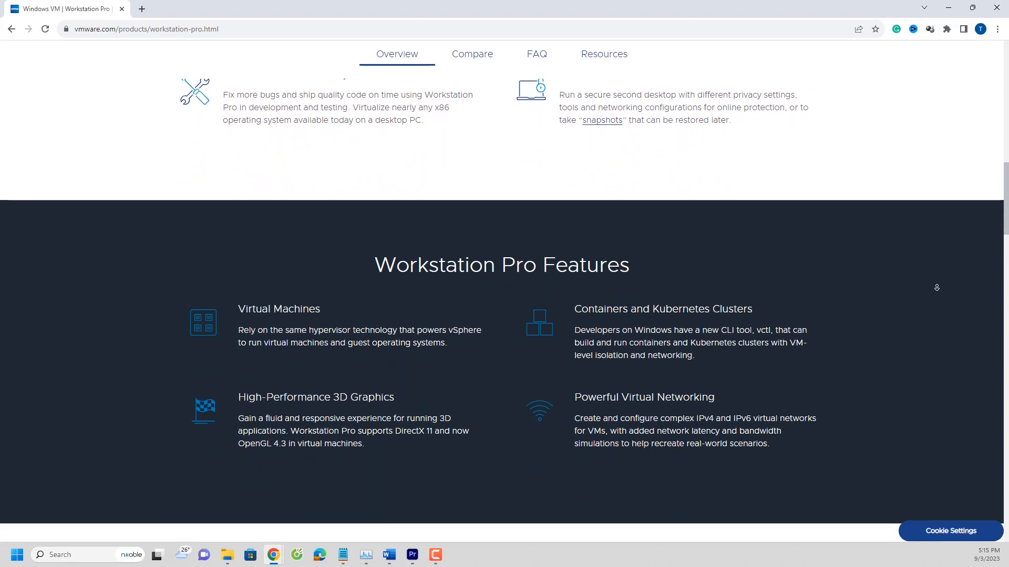
scroll(down, 3)
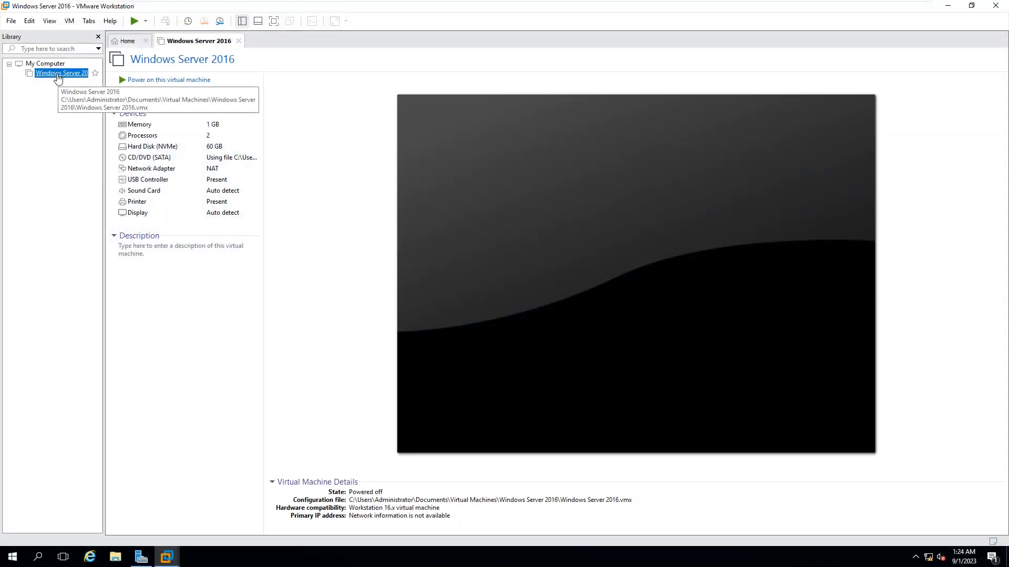
mouse_move(70, 49)
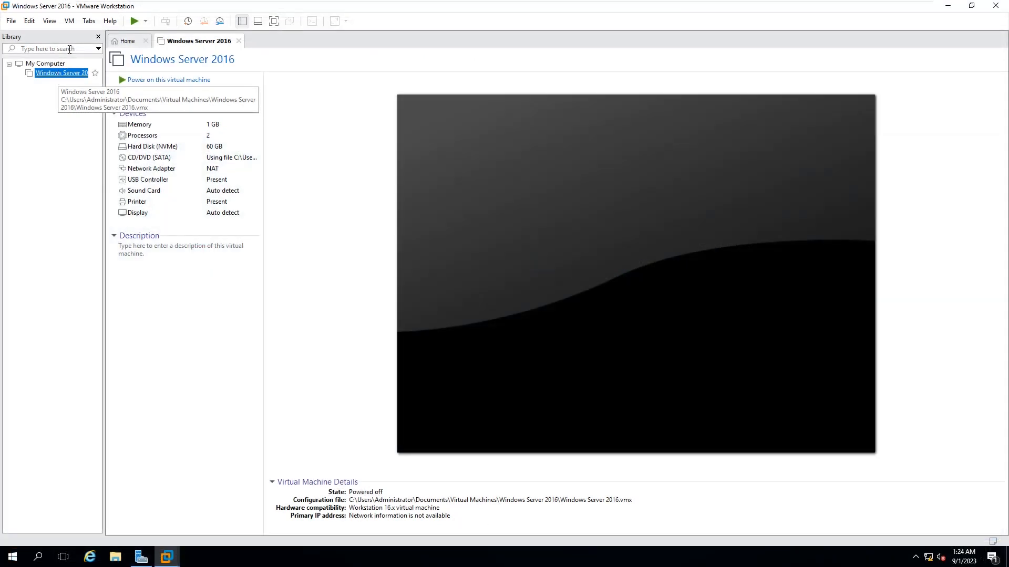
click(69, 21)
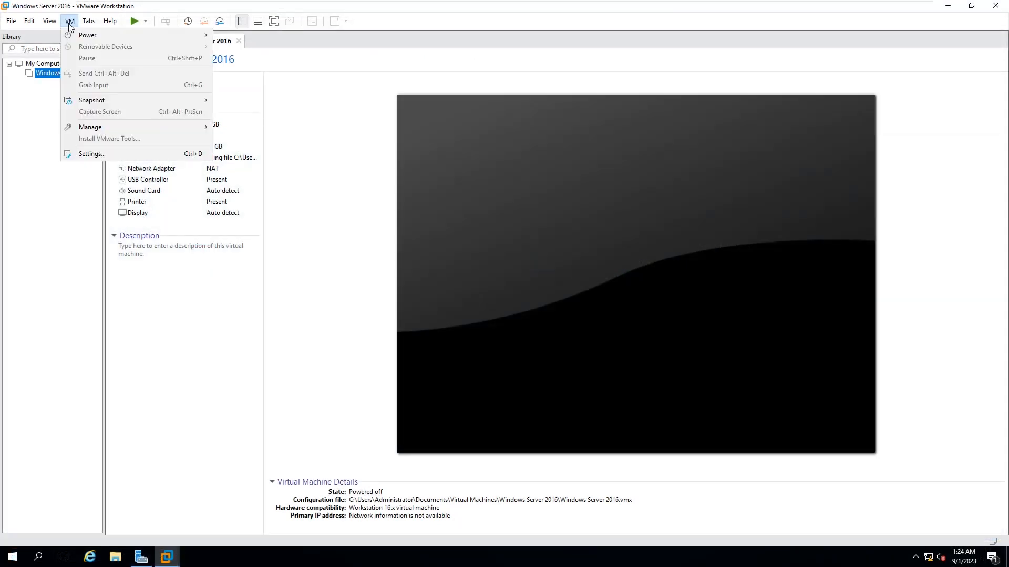
mouse_move(78, 75)
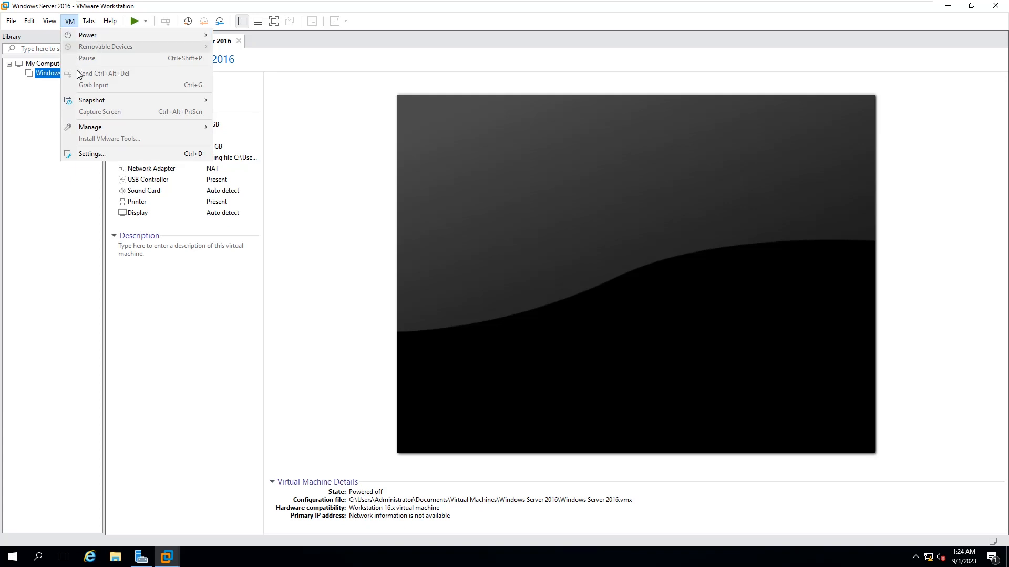
mouse_move(90, 127)
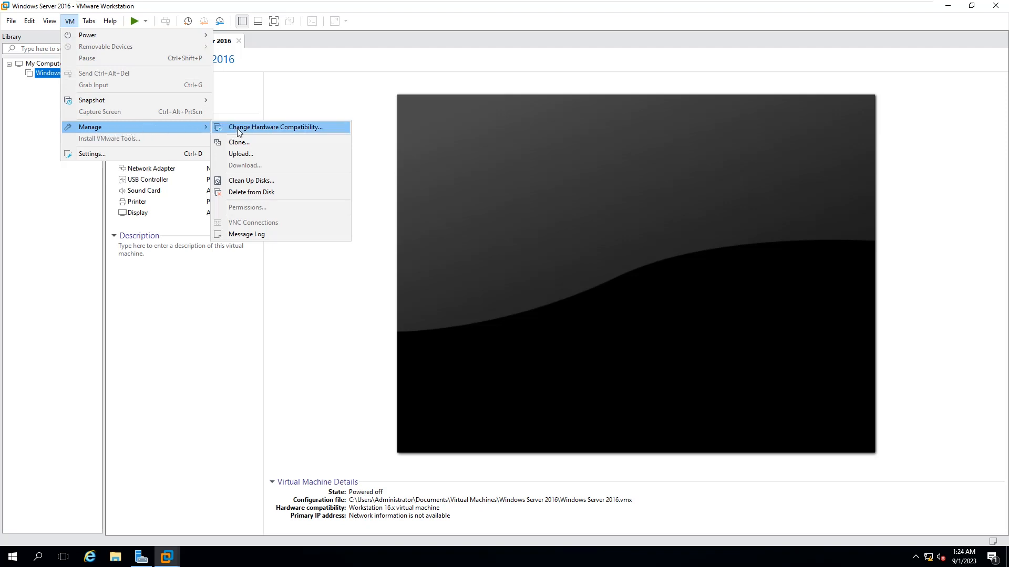
click(274, 127)
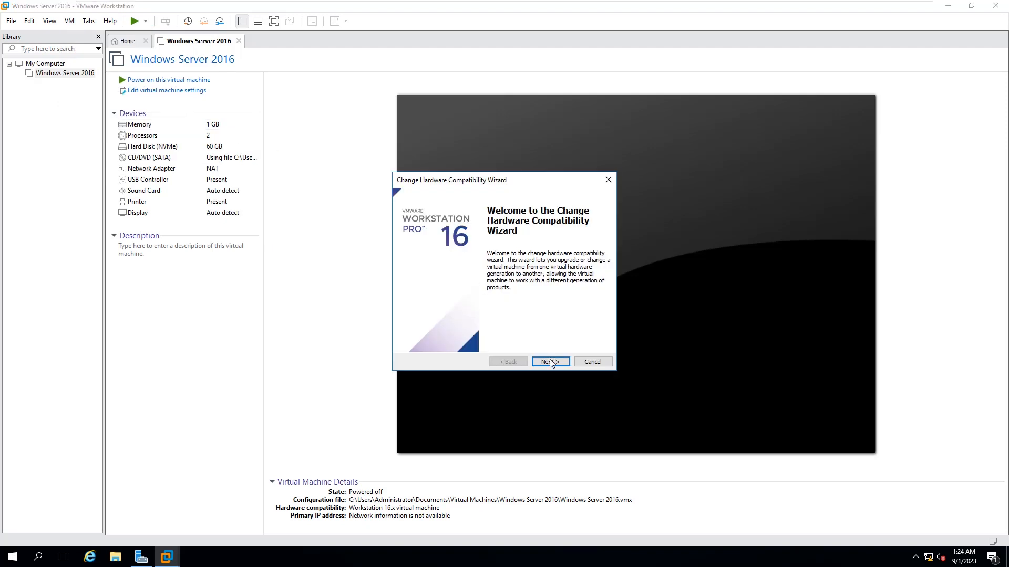
Choose ESXi 7.0 as the target hardware compatibility in the wizard
click(548, 361)
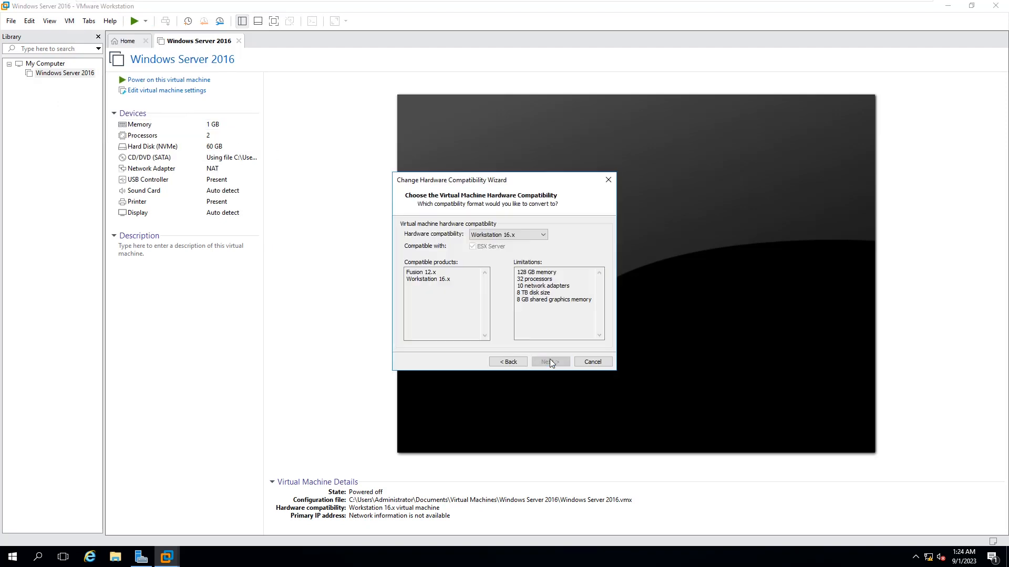
mouse_move(537, 234)
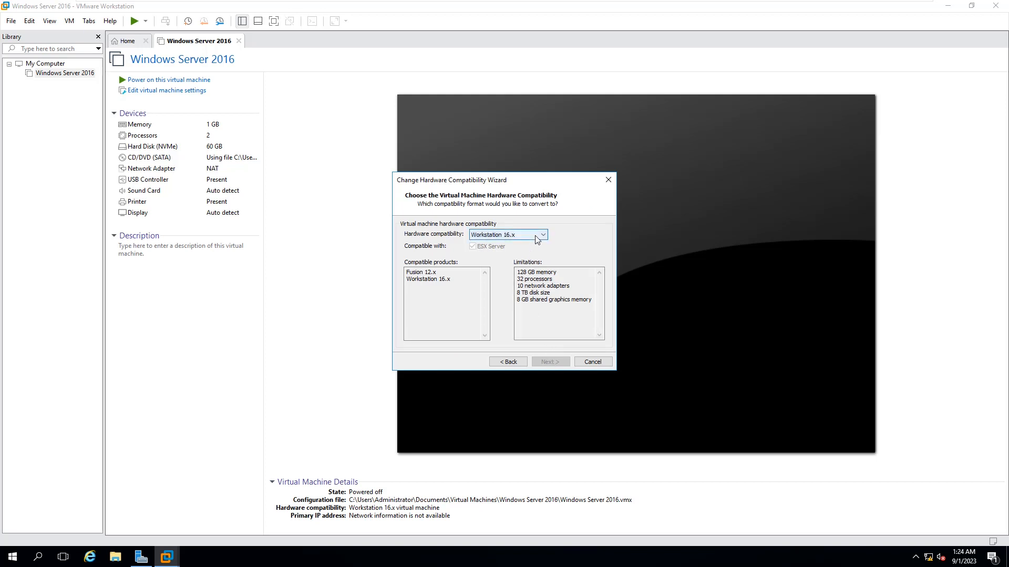
click(542, 234)
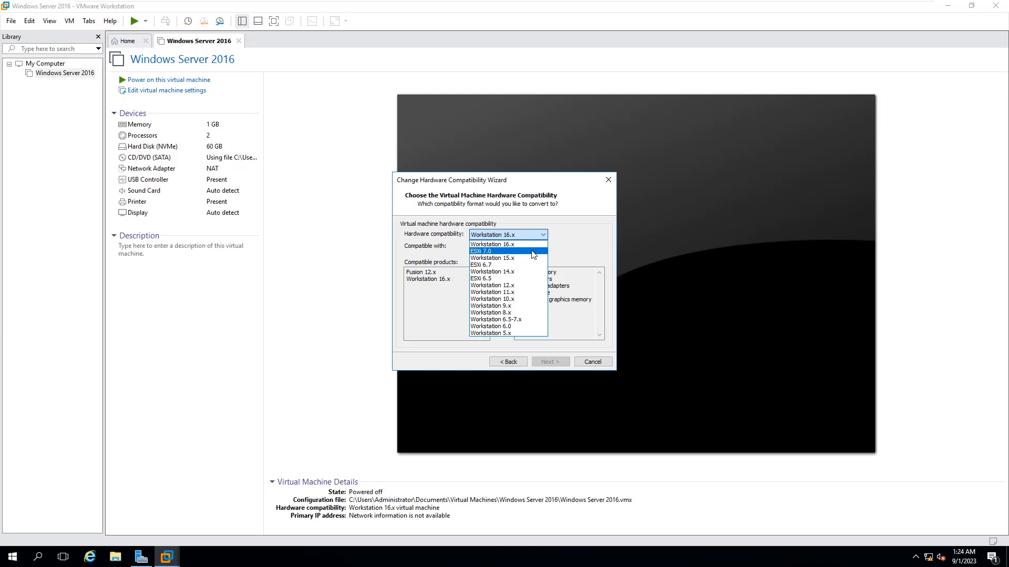
click(507, 251)
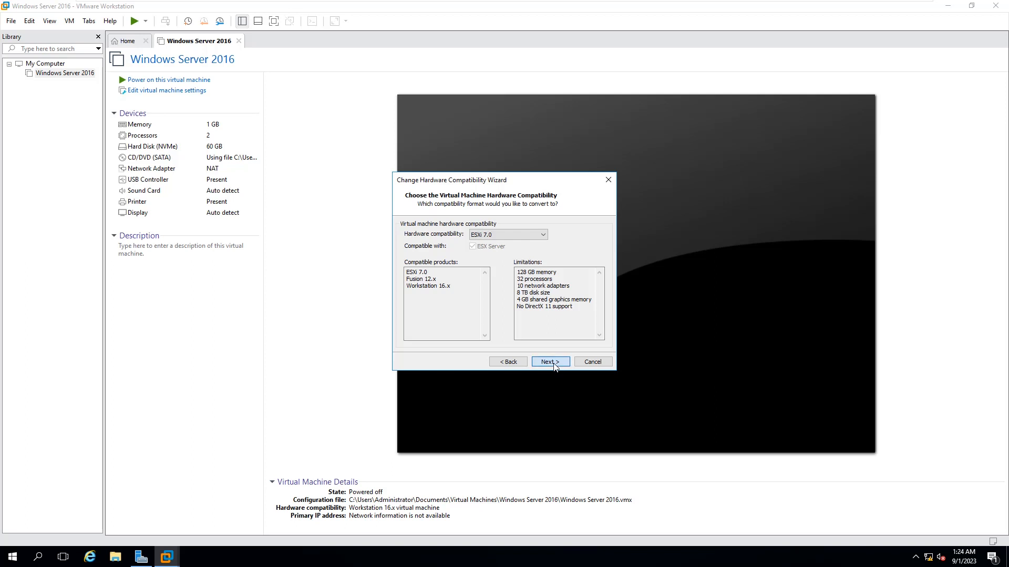
click(550, 361)
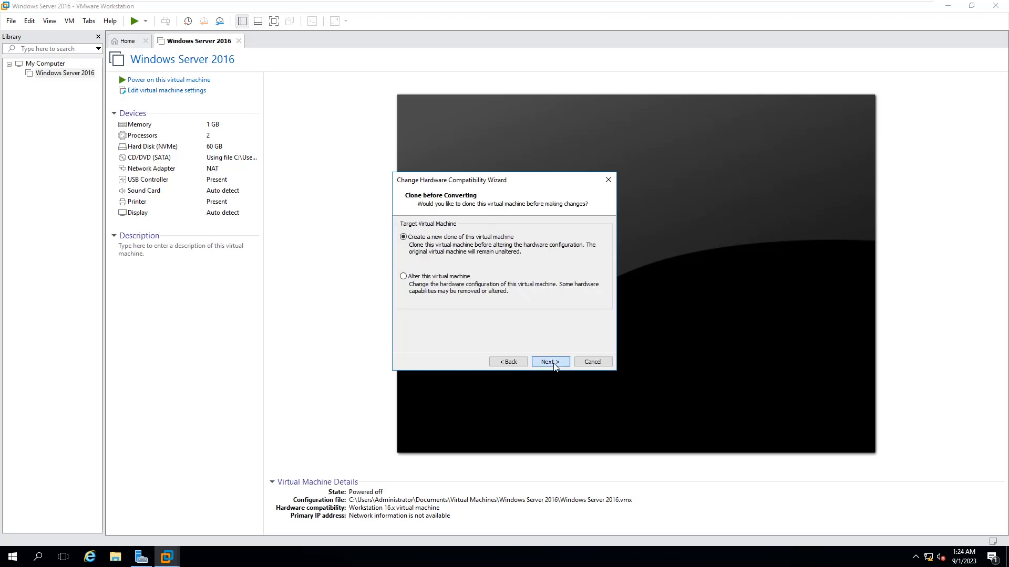
Convert into a clone saved in a new Desktop folder 'windows server 2016 clone'
click(549, 361)
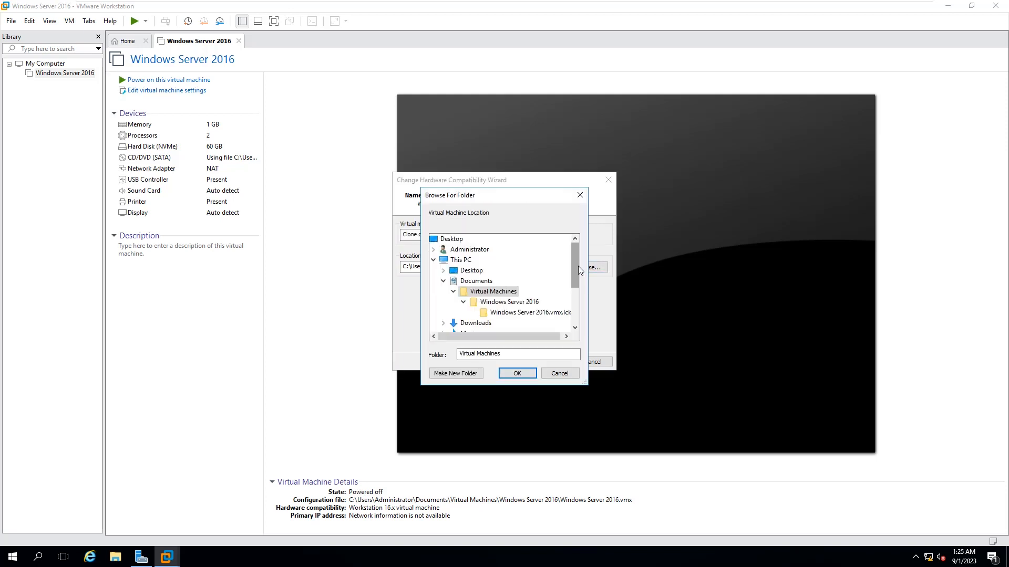
click(470, 270)
text(window)
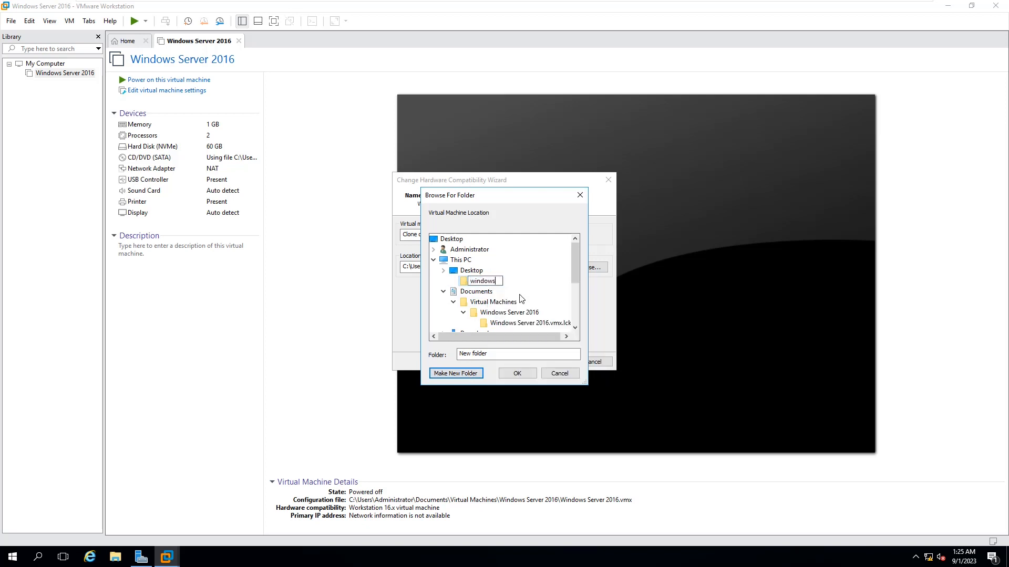
text(server 2016)
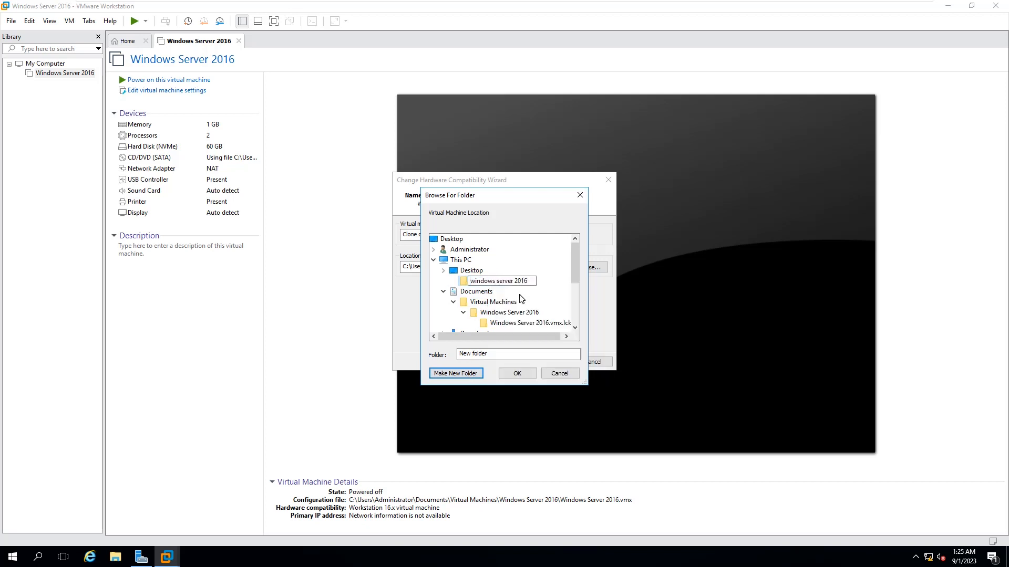
text(clone)
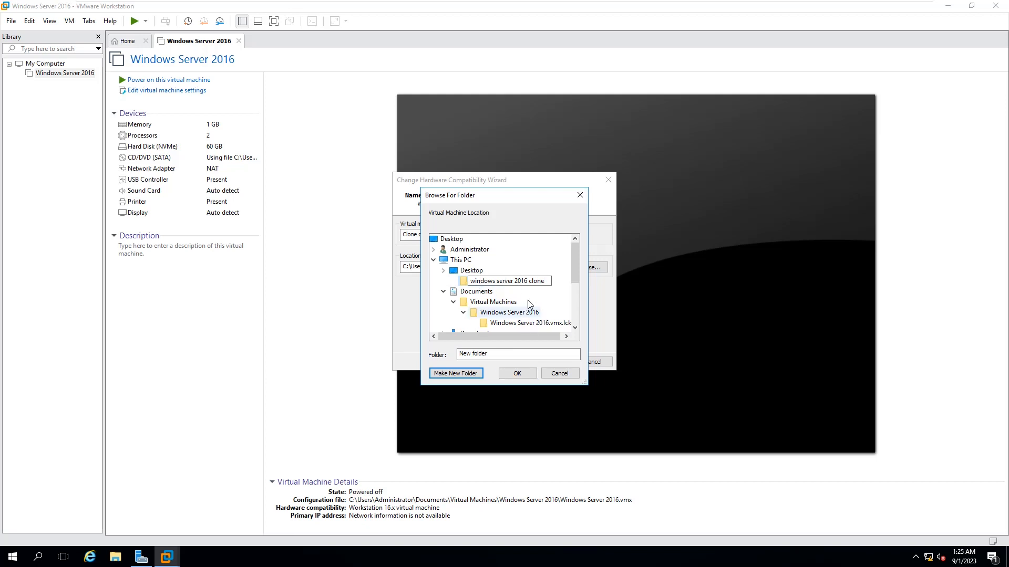
click(516, 373)
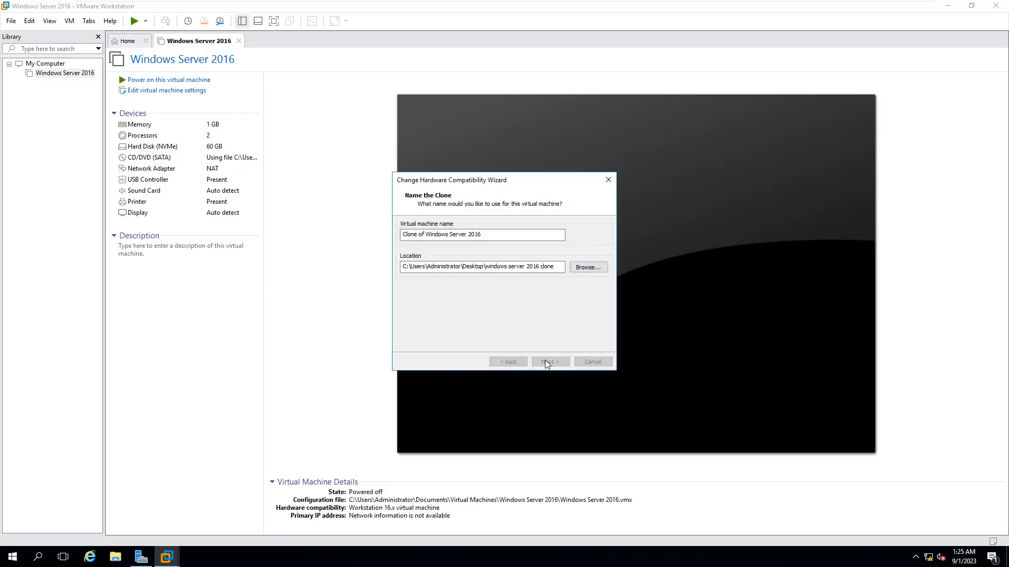
click(550, 361)
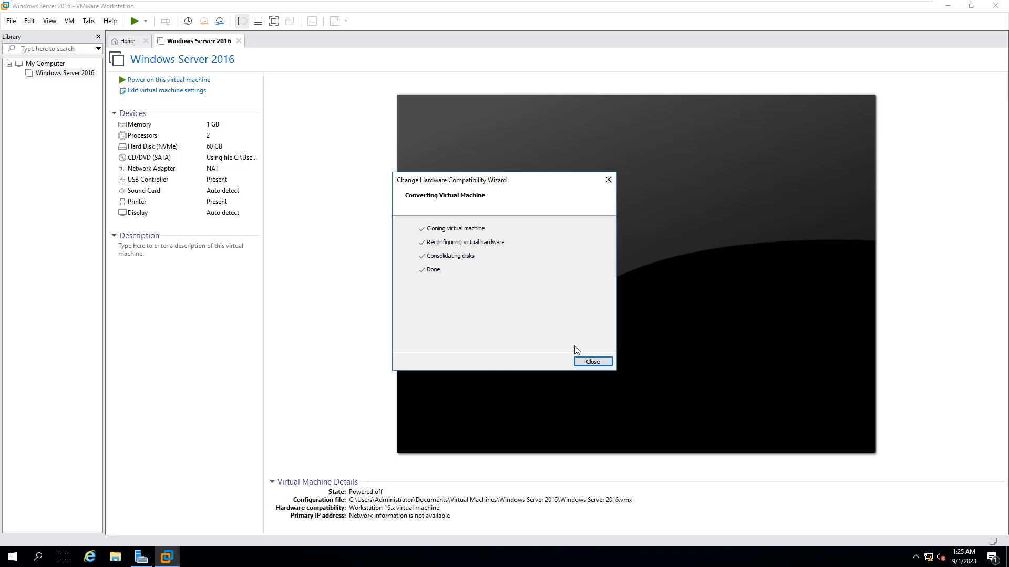
click(591, 362)
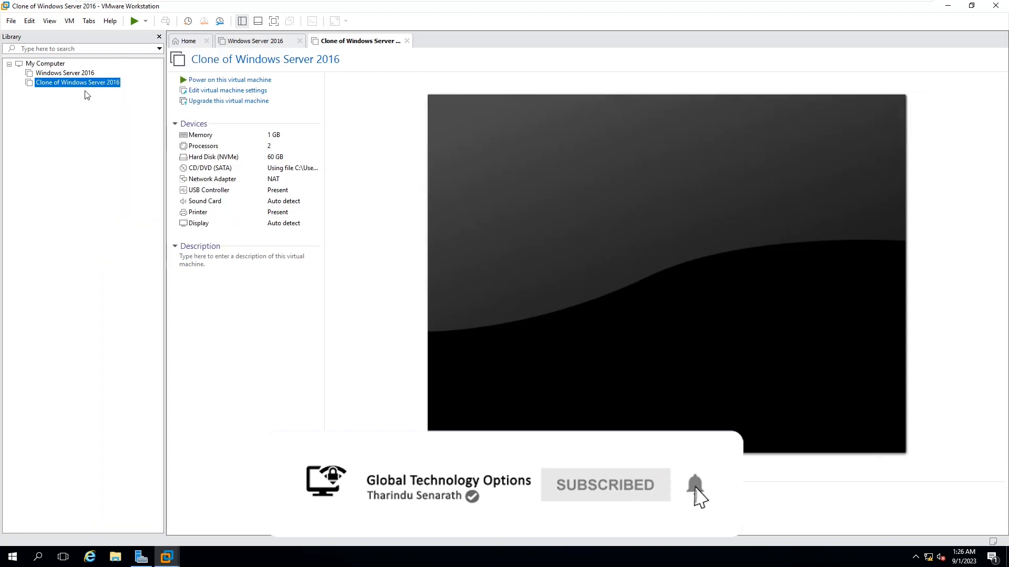
mouse_move(84, 87)
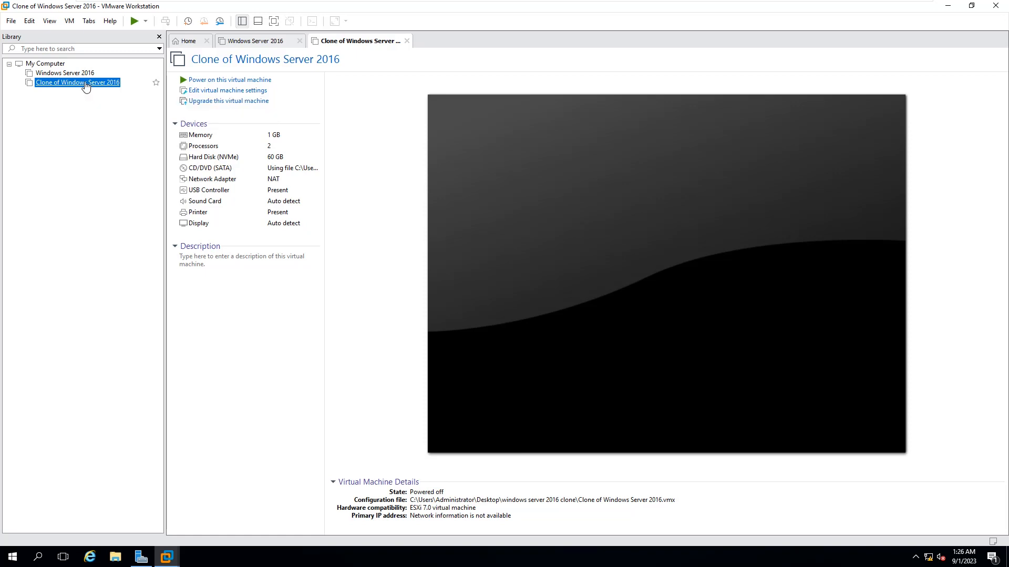
mouse_move(10, 20)
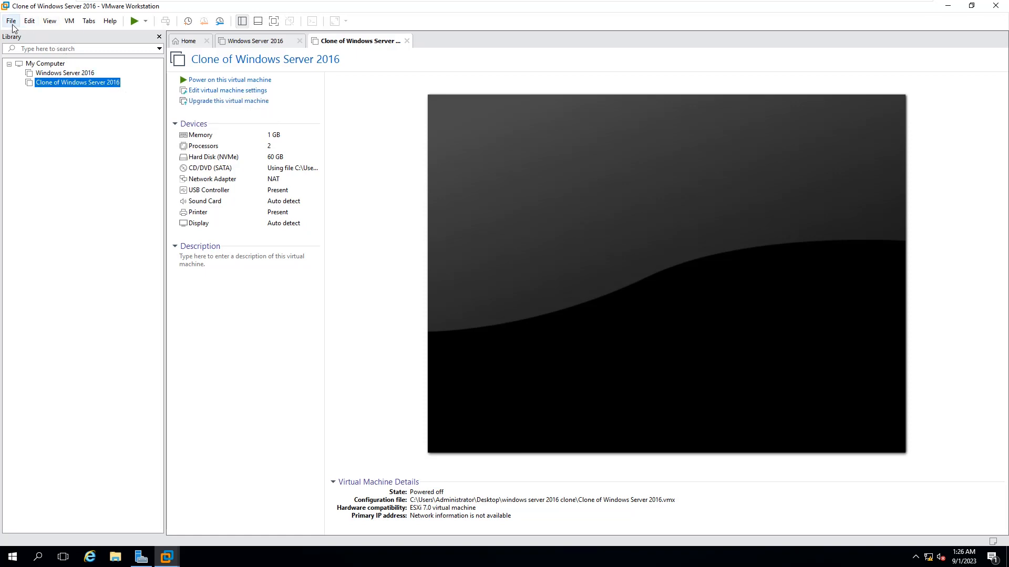
Export the clone to OVF in a new Desktop folder 'windows server ovf for esxi 7.0'
click(10, 20)
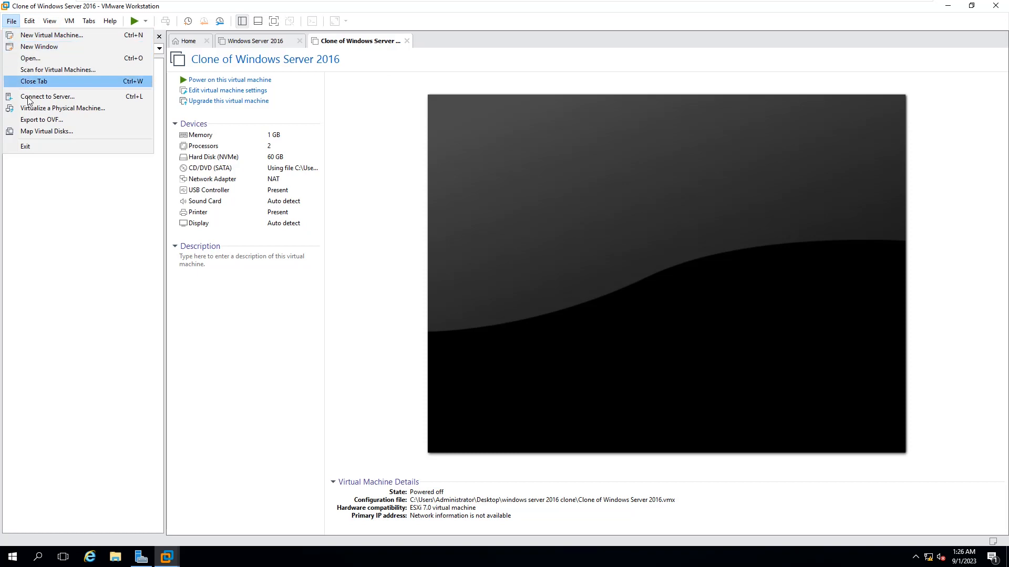
click(41, 120)
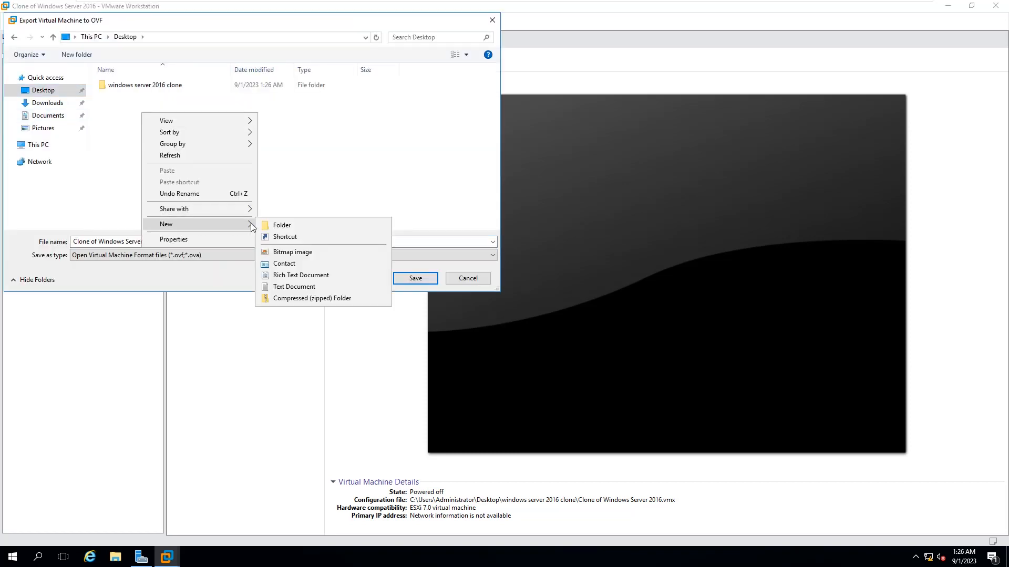
click(281, 225)
text(windows server ovf for esx)
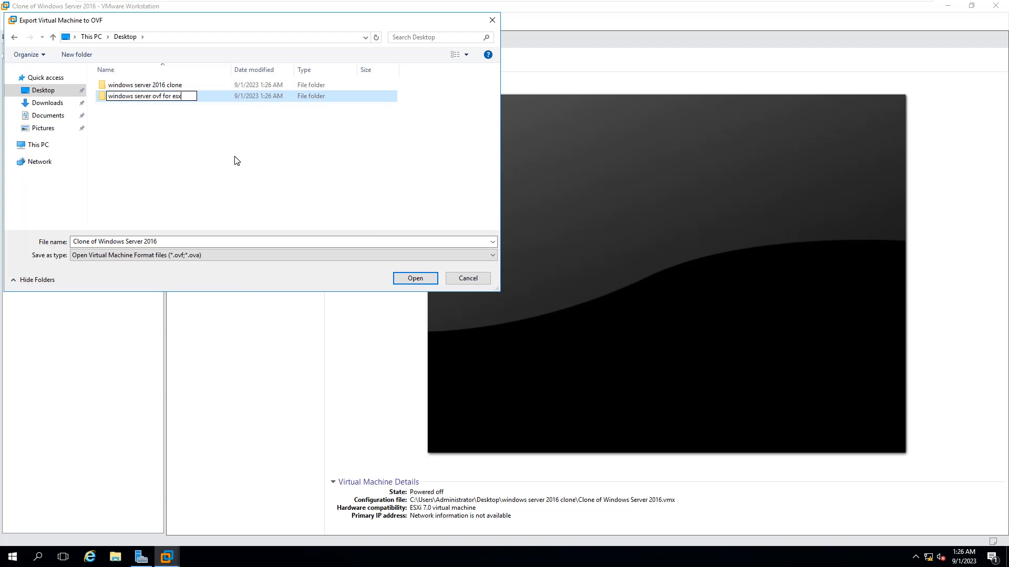
double_click(145, 96)
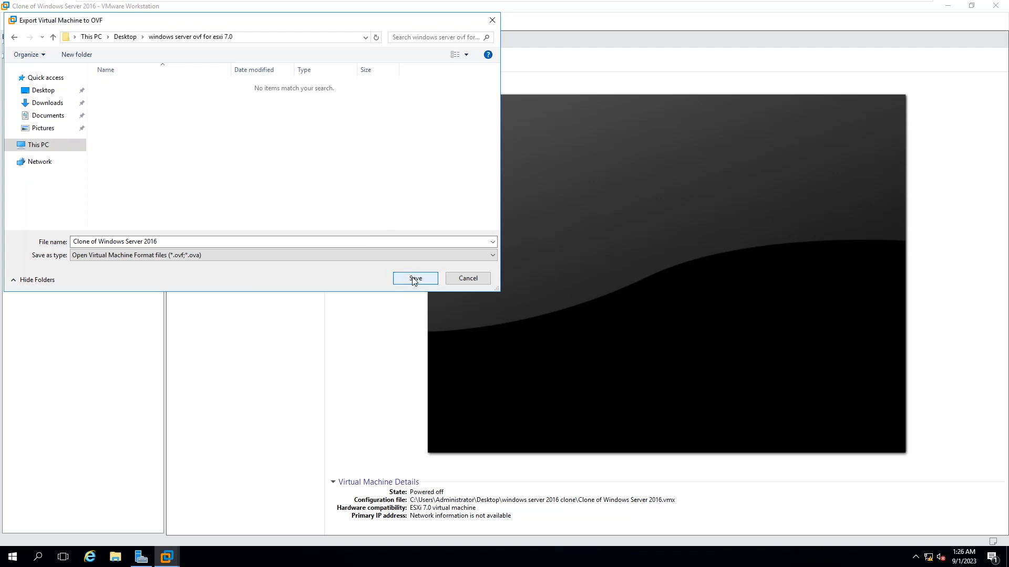
click(415, 278)
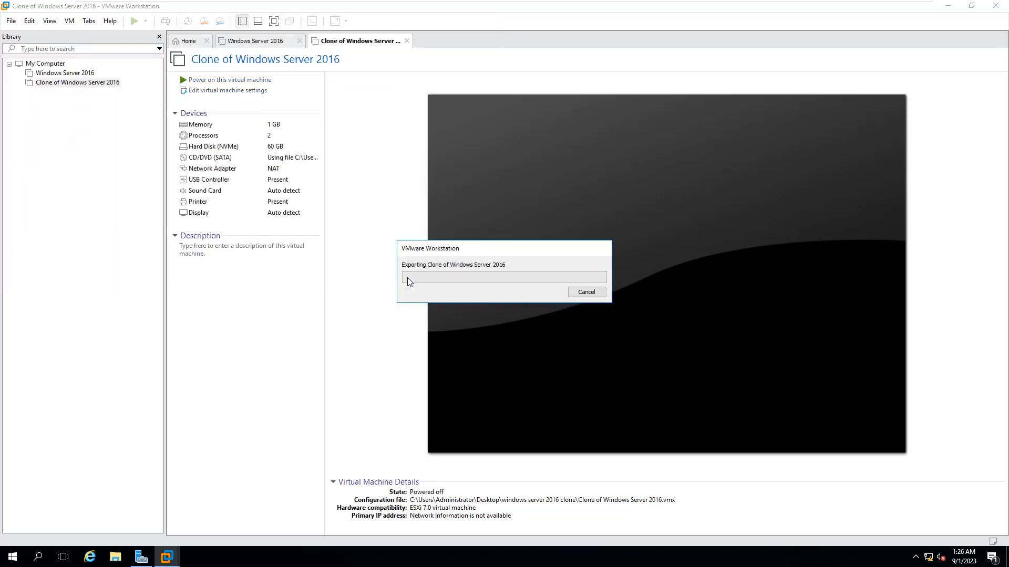
mouse_move(393, 228)
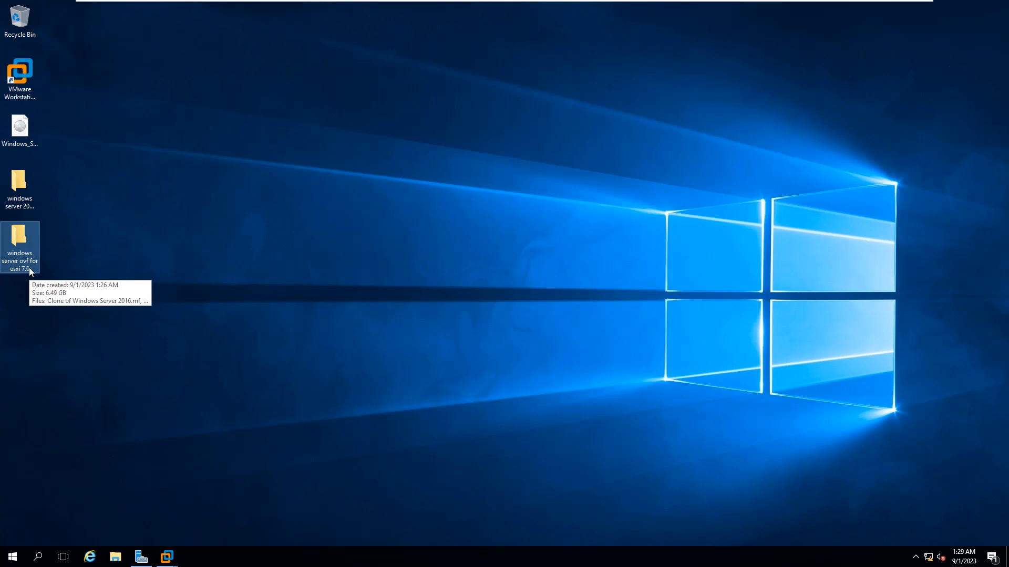
Review the four exported OVF package files, totaling 6.49 GB, in the export folder
double_click(19, 246)
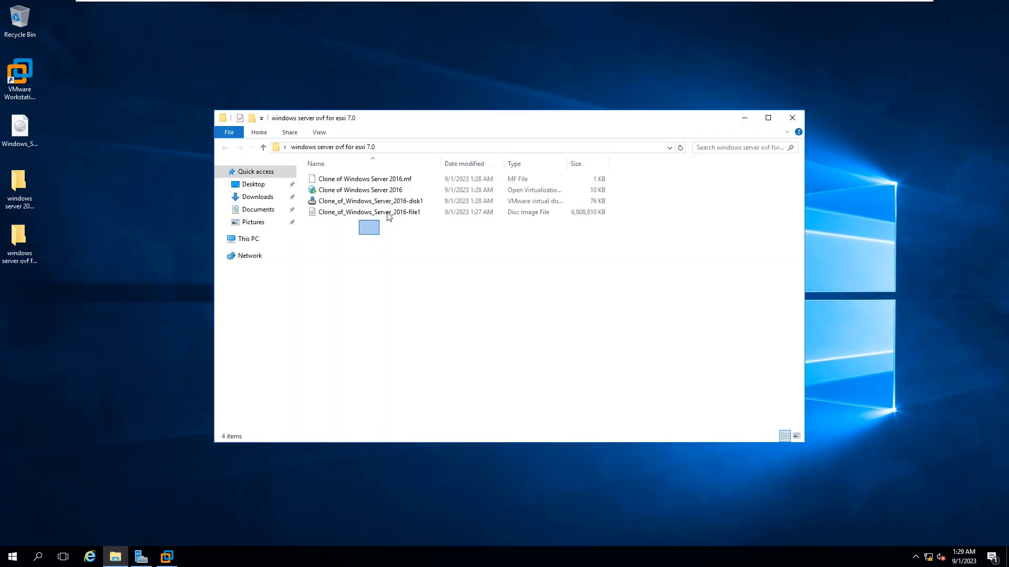
key(ctrl+a)
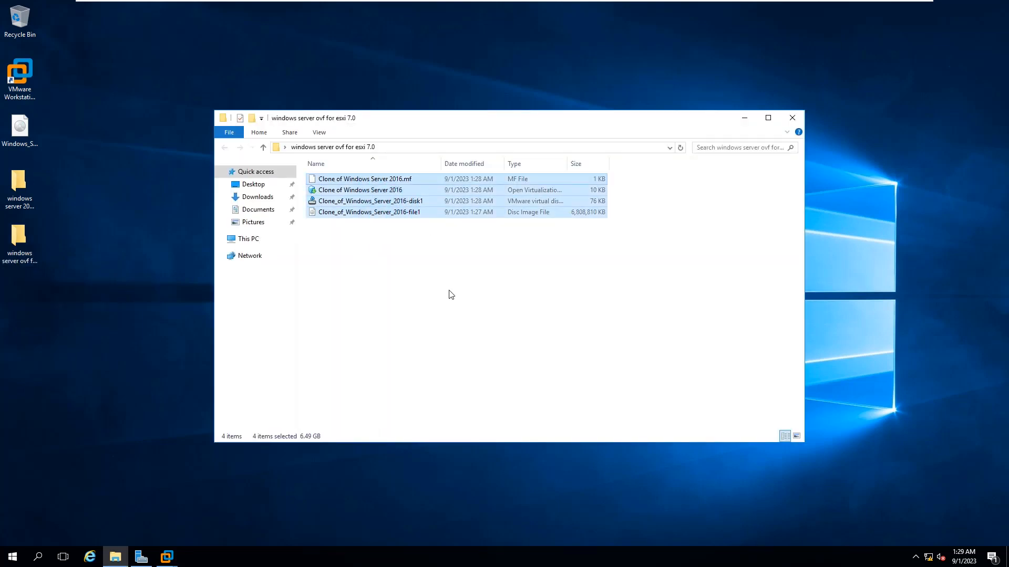
click(453, 292)
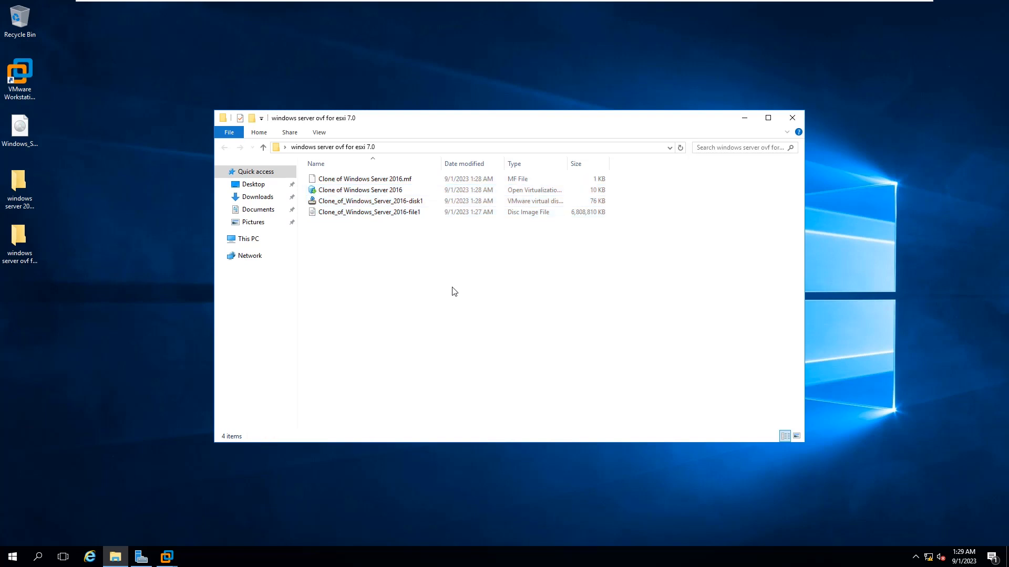
click(191, 556)
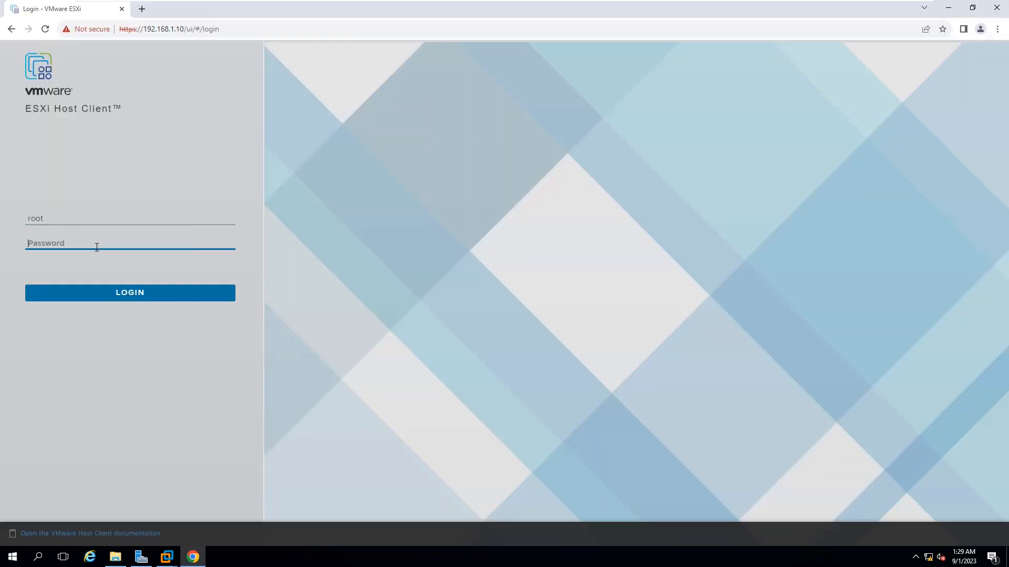
Log in to the ESXi host and create a VM from an OVF or OVA file
click(129, 292)
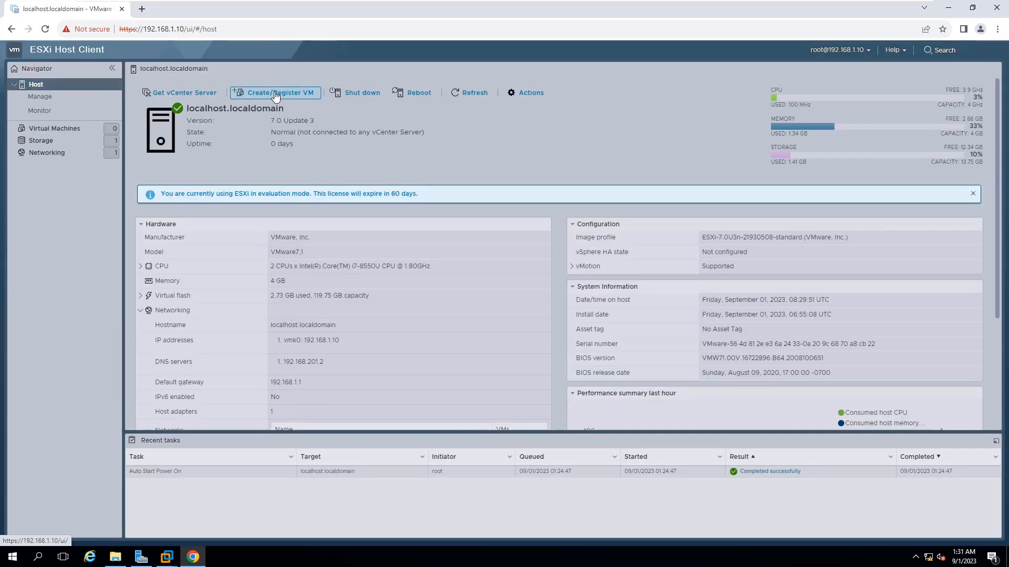
click(275, 92)
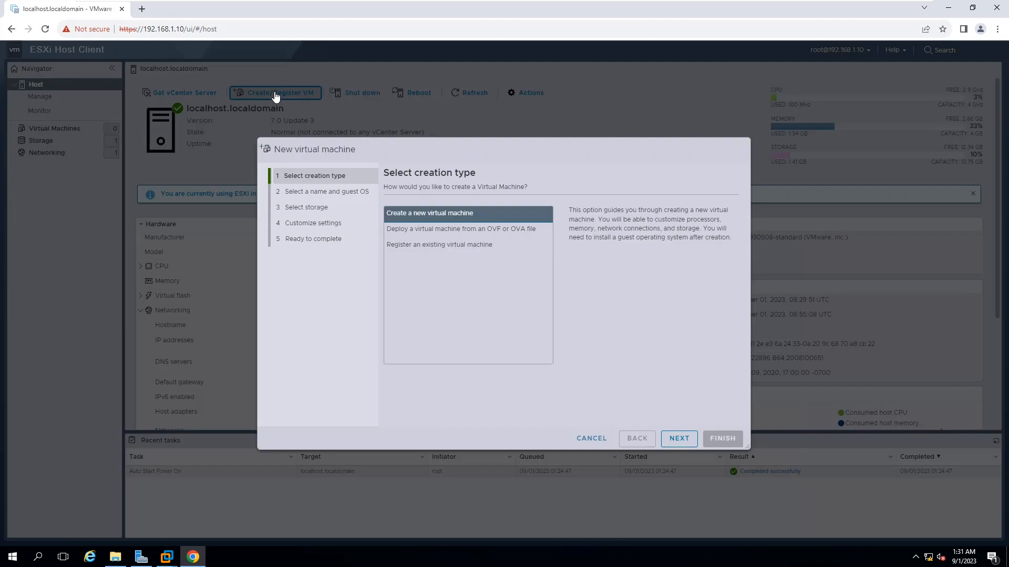
click(462, 229)
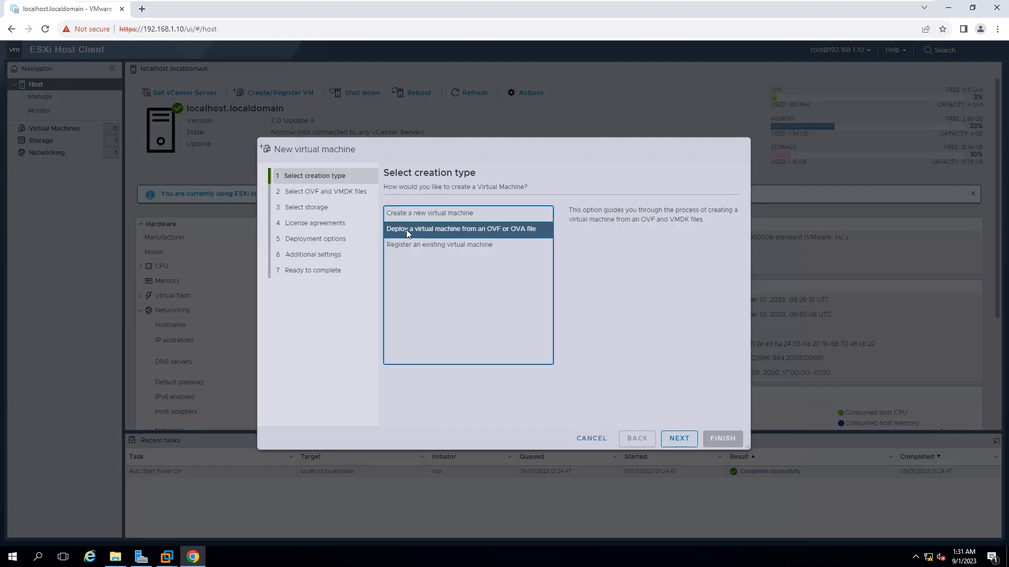
mouse_move(679, 438)
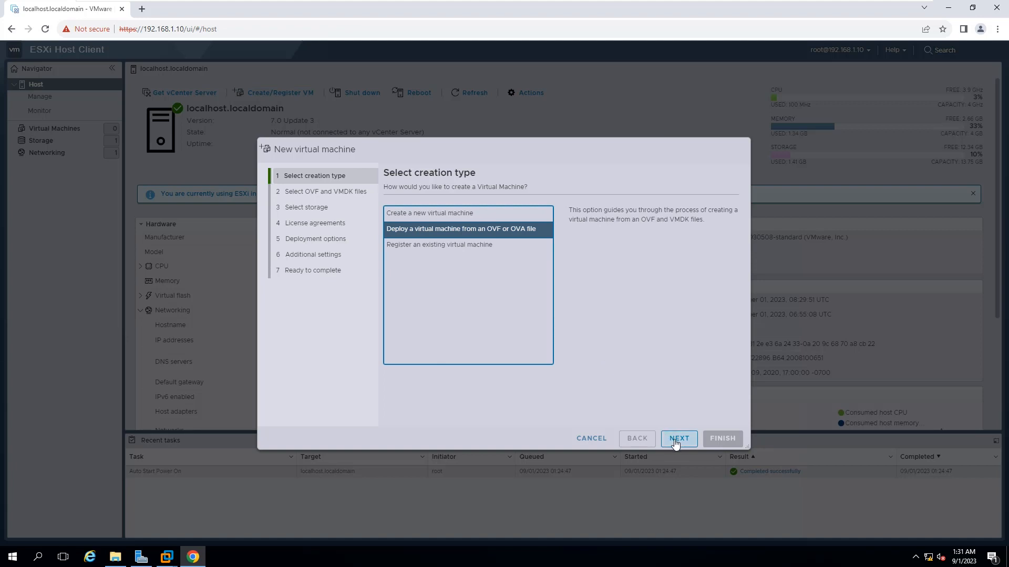
click(677, 438)
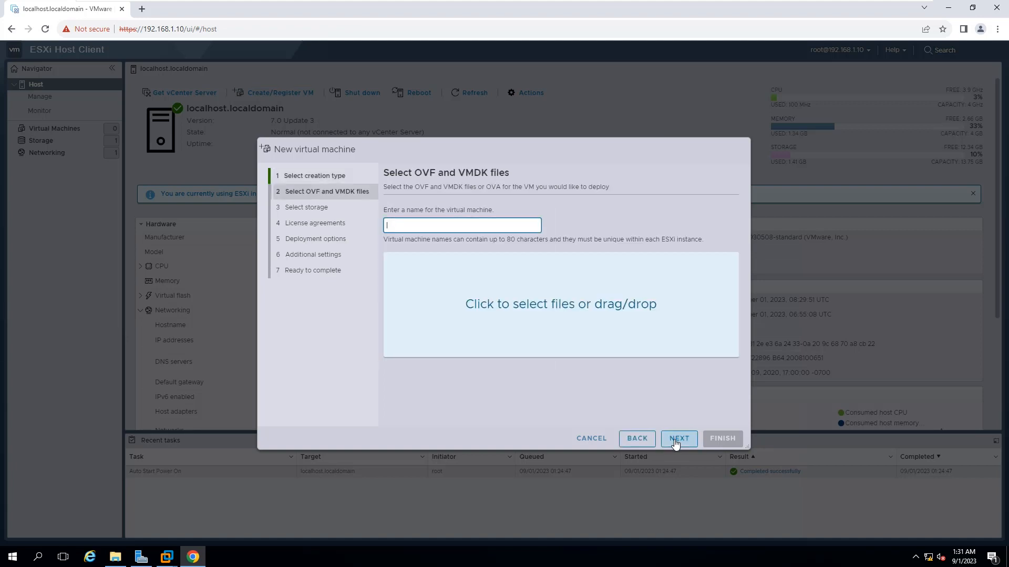
mouse_move(415, 228)
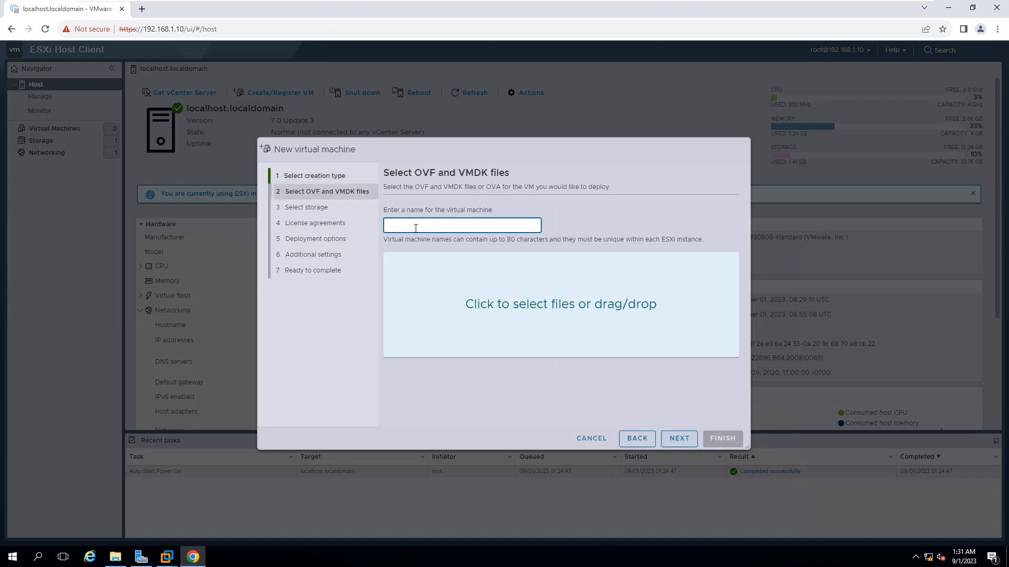
Enter 'windows server 2016' as the new VM name and open file selection
text(w)
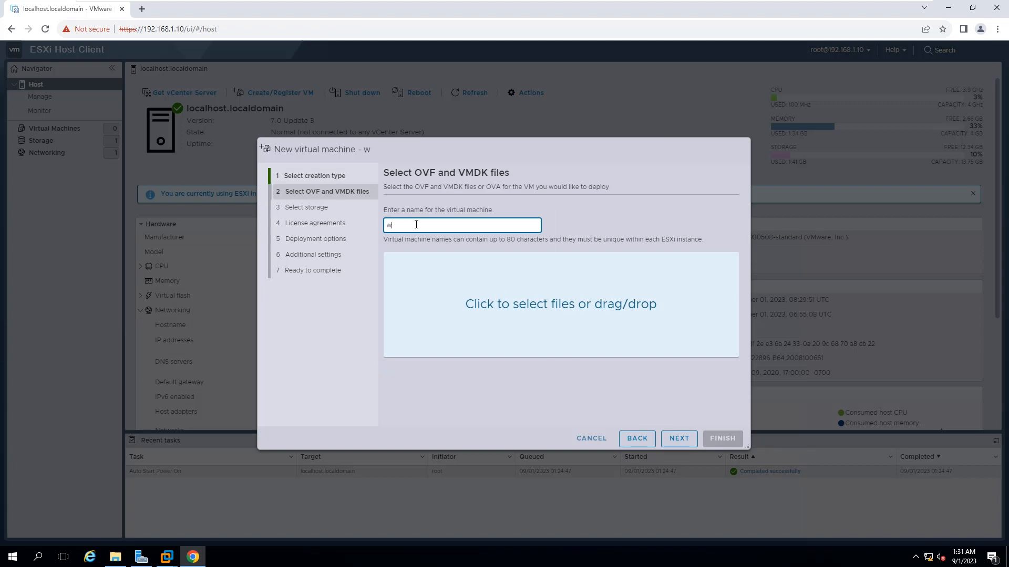
text(indows)
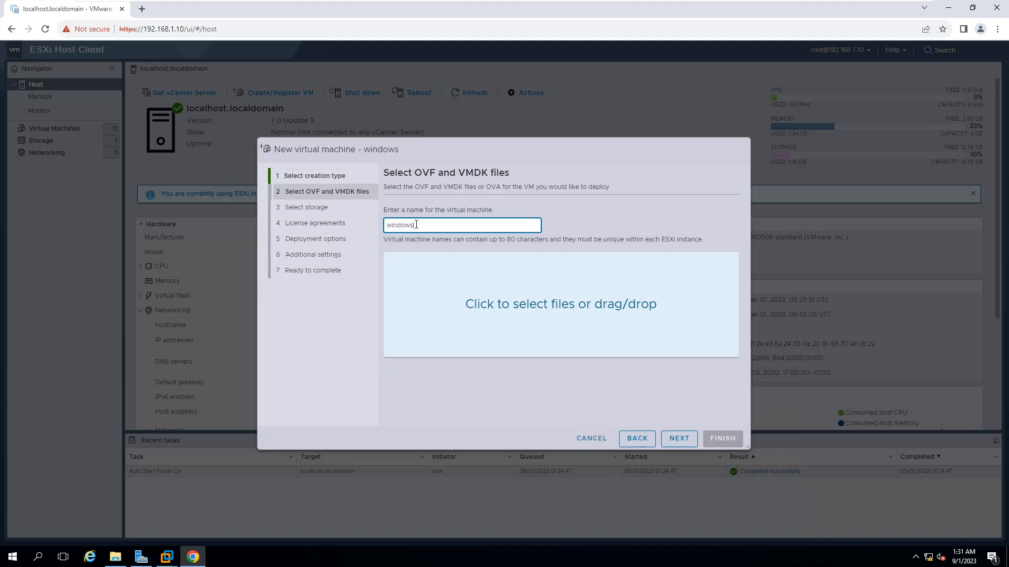
text(server)
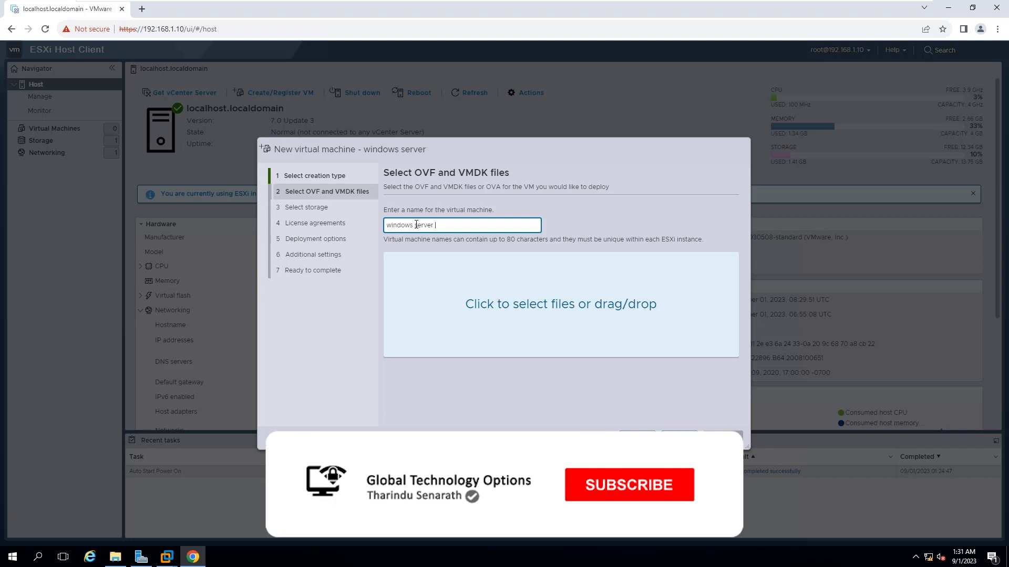
text(2016)
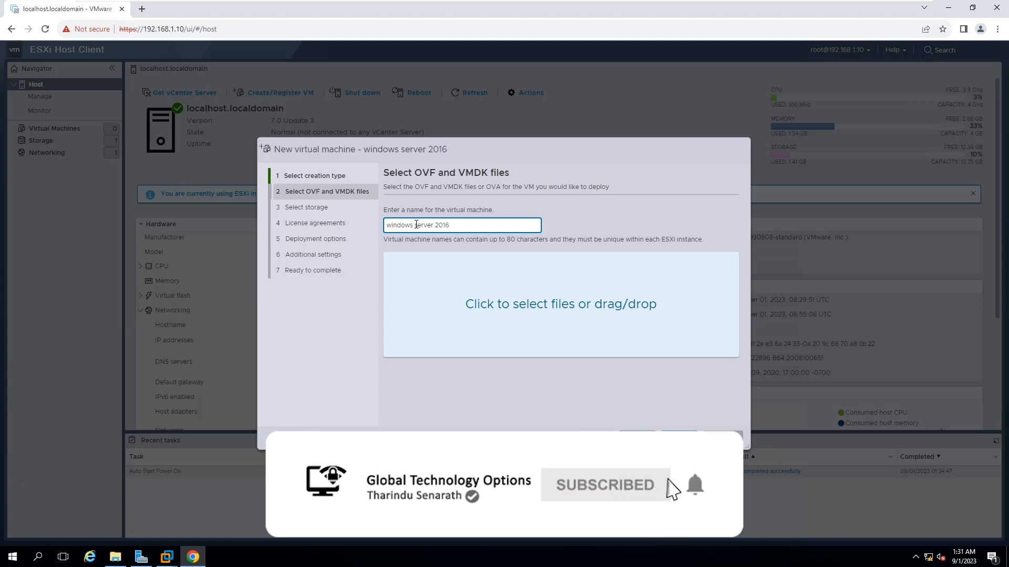
click(560, 303)
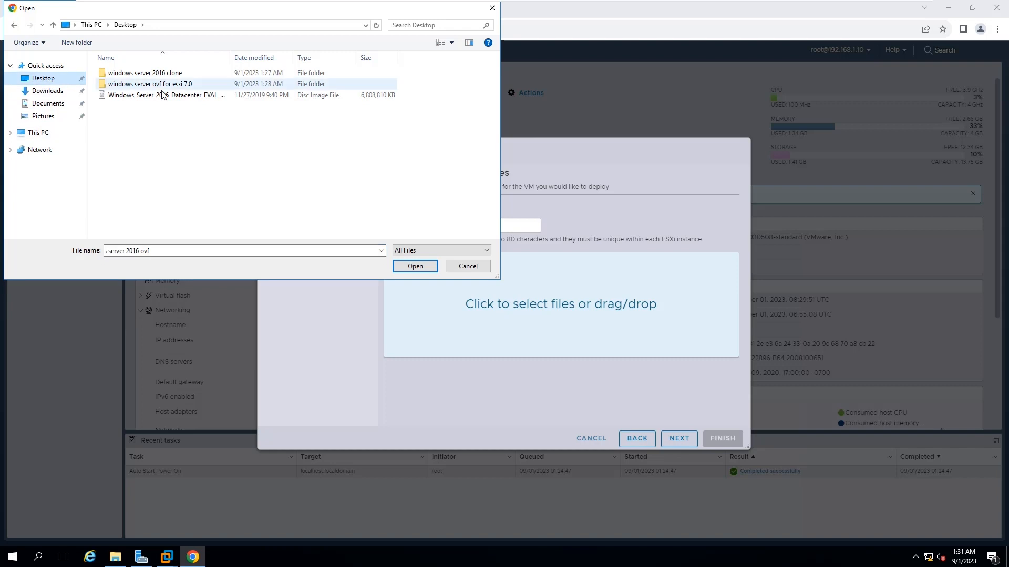
Attach the .mf, .ovf and disk1 .vmdk files from 'windows server ovf for esxi 7.0'
click(151, 83)
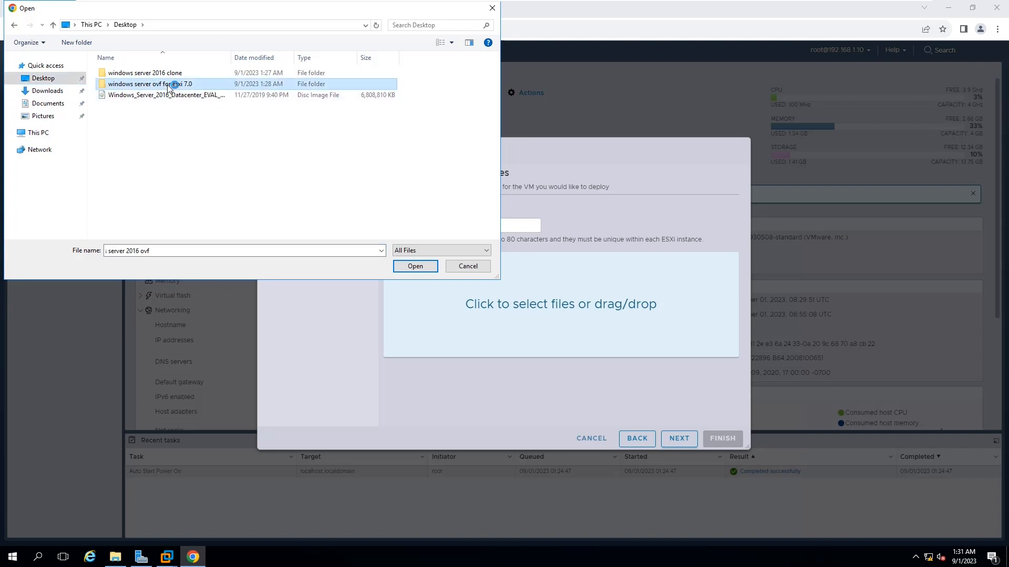
double_click(151, 84)
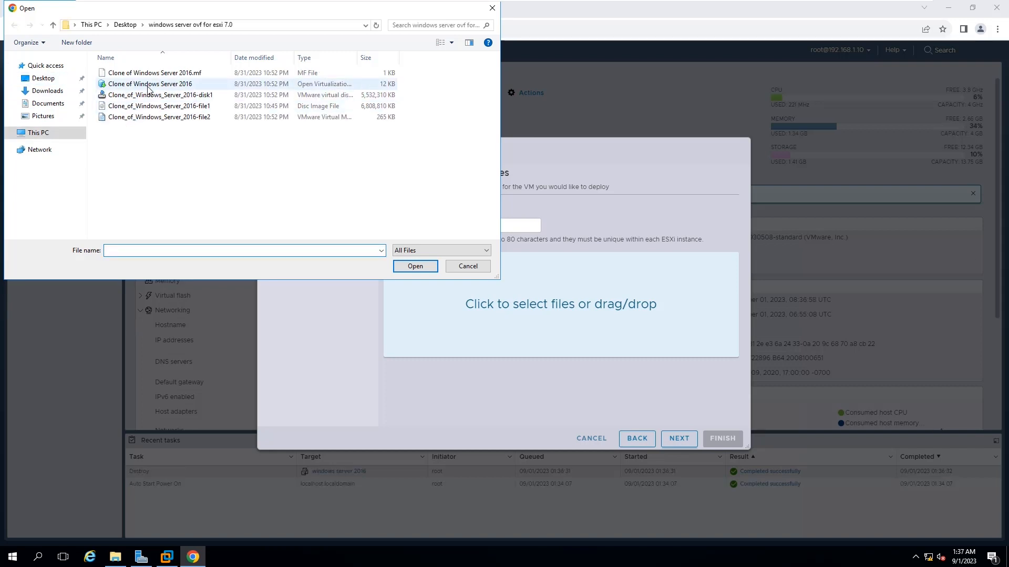
click(151, 83)
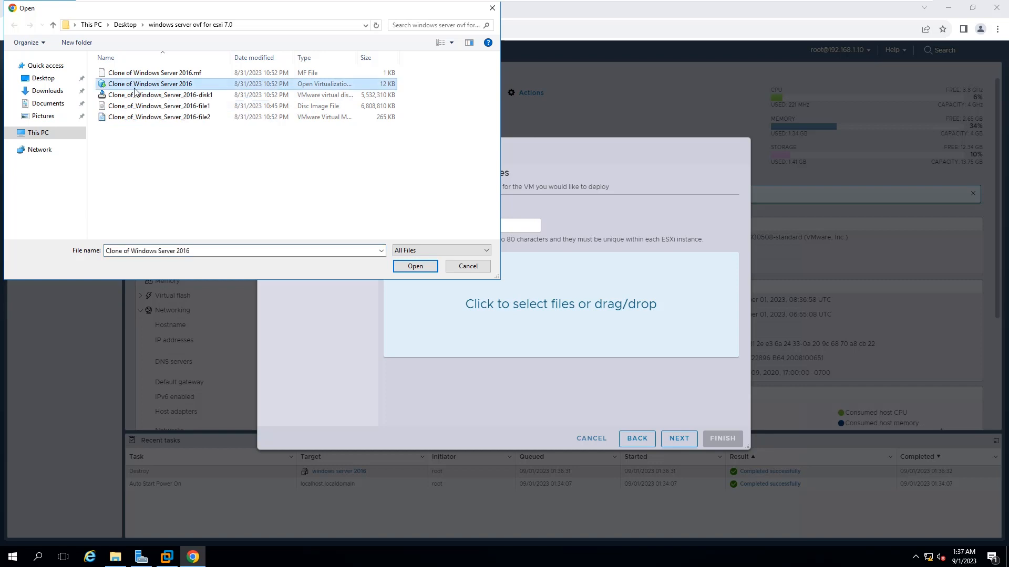
click(154, 72)
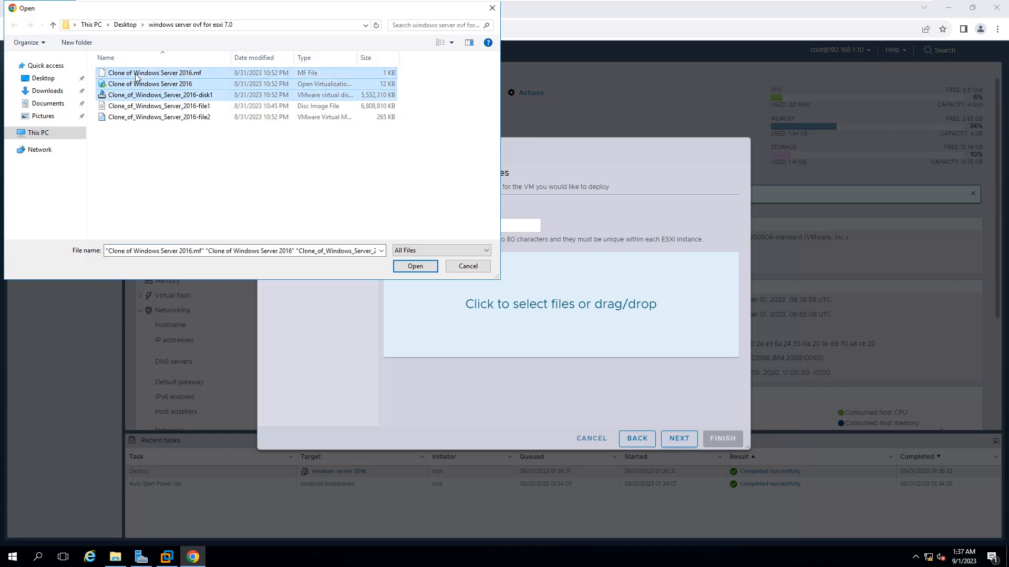
click(415, 265)
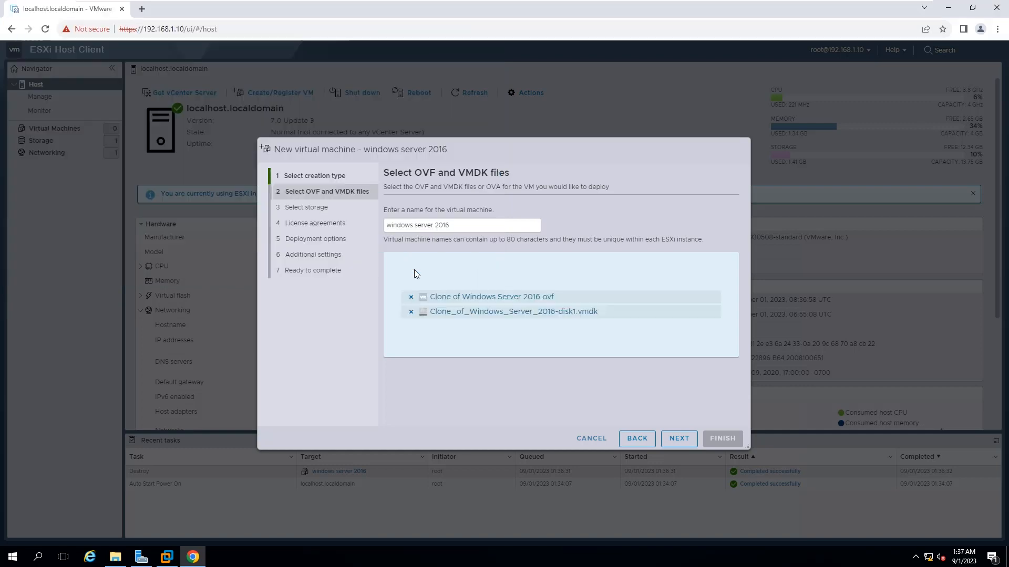
click(677, 438)
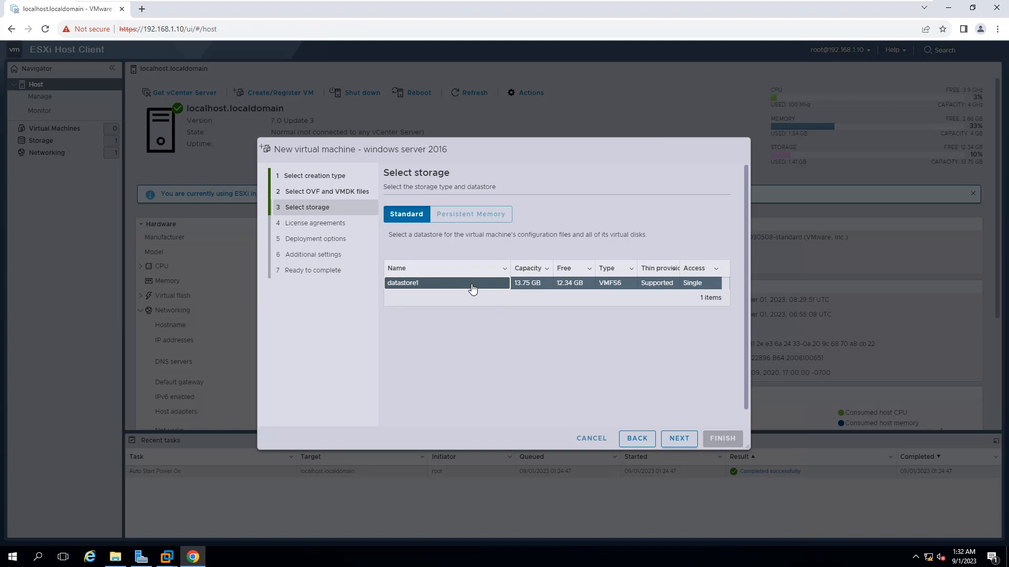
mouse_move(647, 400)
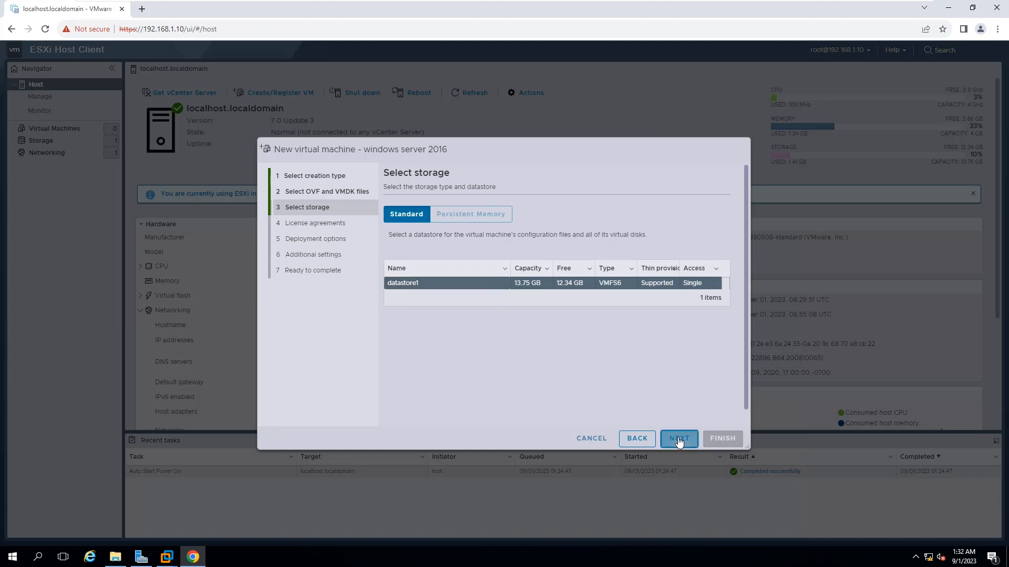
Keep datastore1 as storage and turn off automatic power-on in deployment options
click(678, 438)
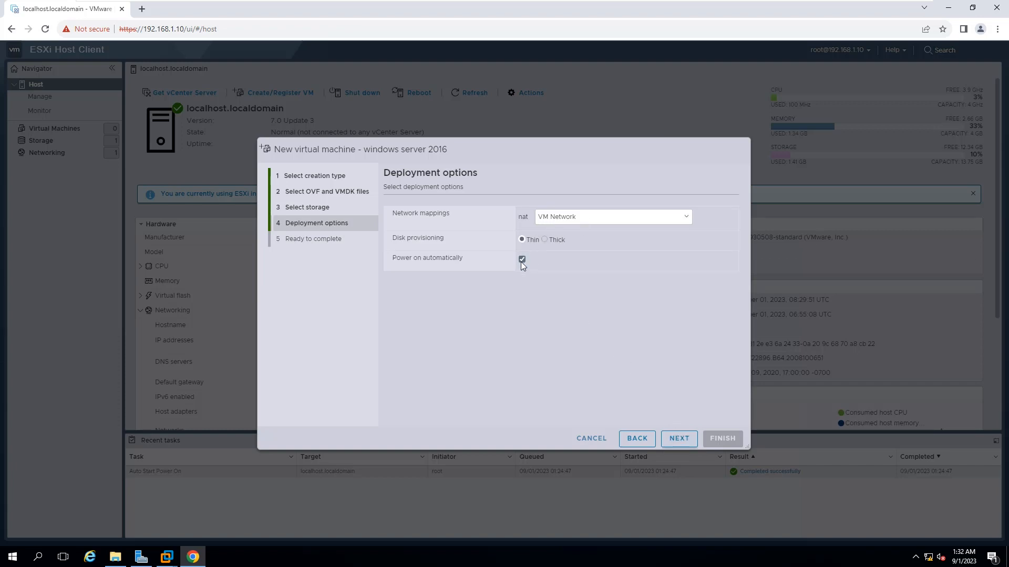
click(522, 259)
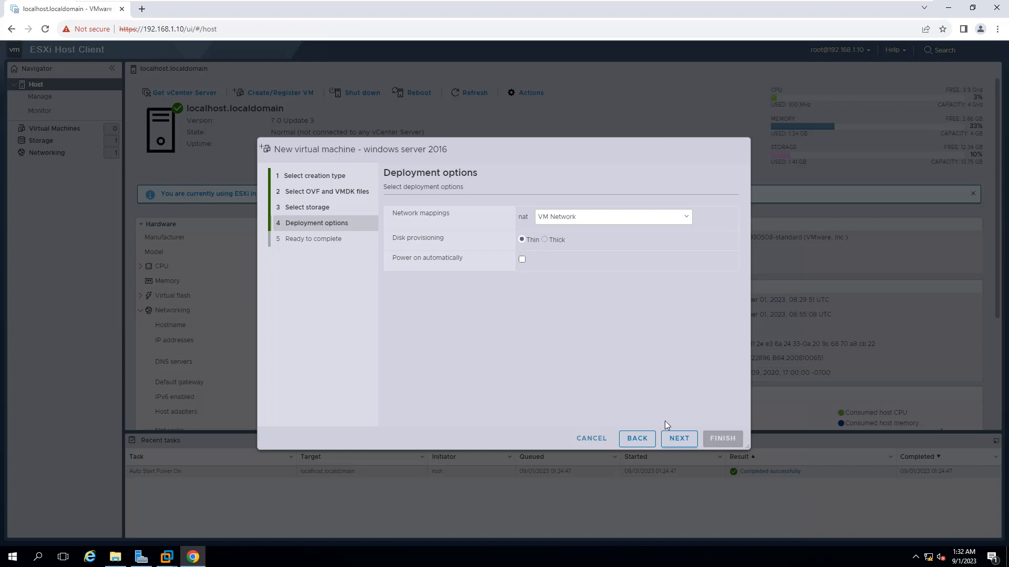
mouse_move(678, 438)
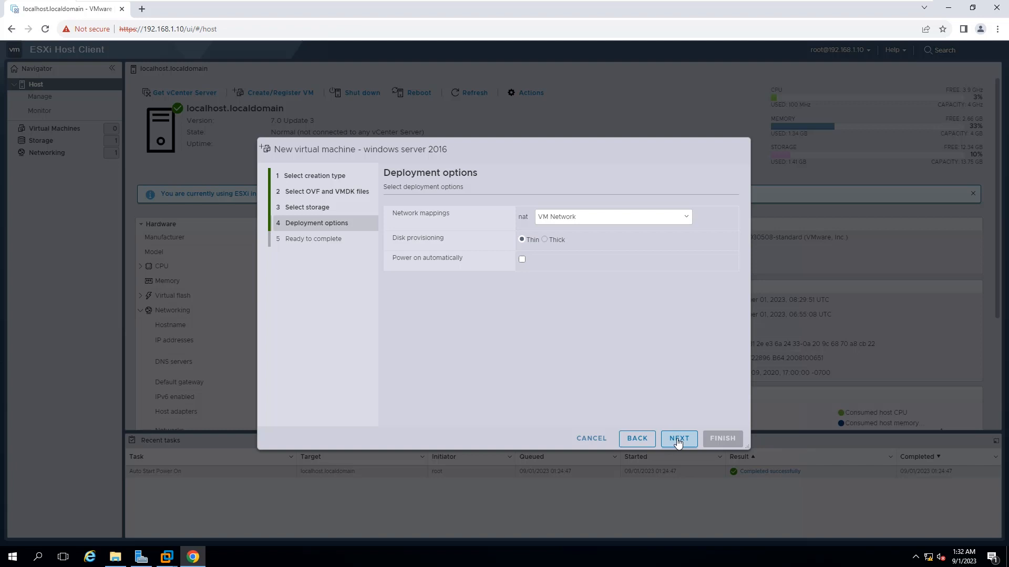
click(679, 438)
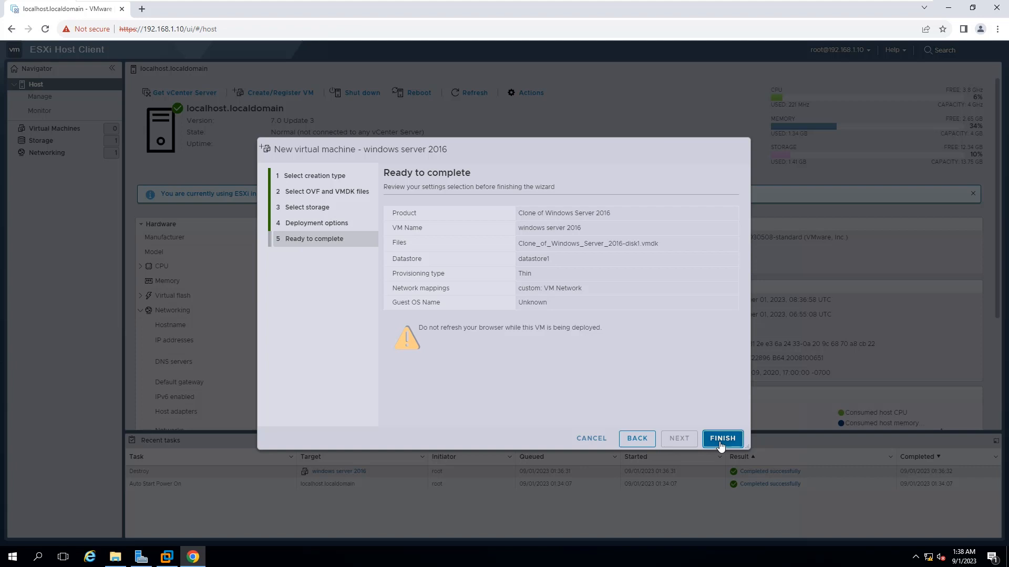
Finish the wizard and wait for the import and disk upload tasks to complete
click(721, 439)
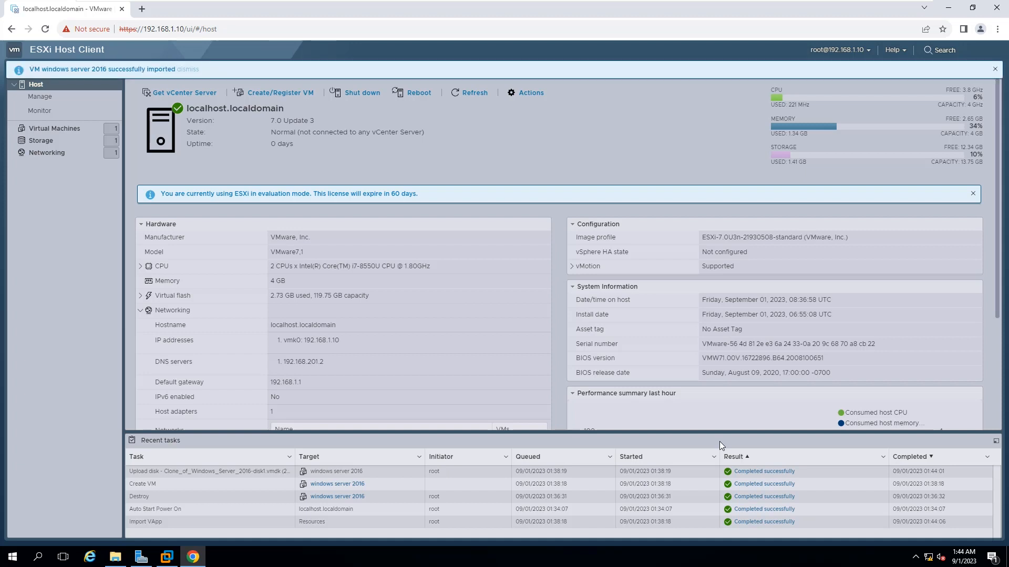
Power on the 'windows server 2016' VM from the Virtual Machines list
click(54, 128)
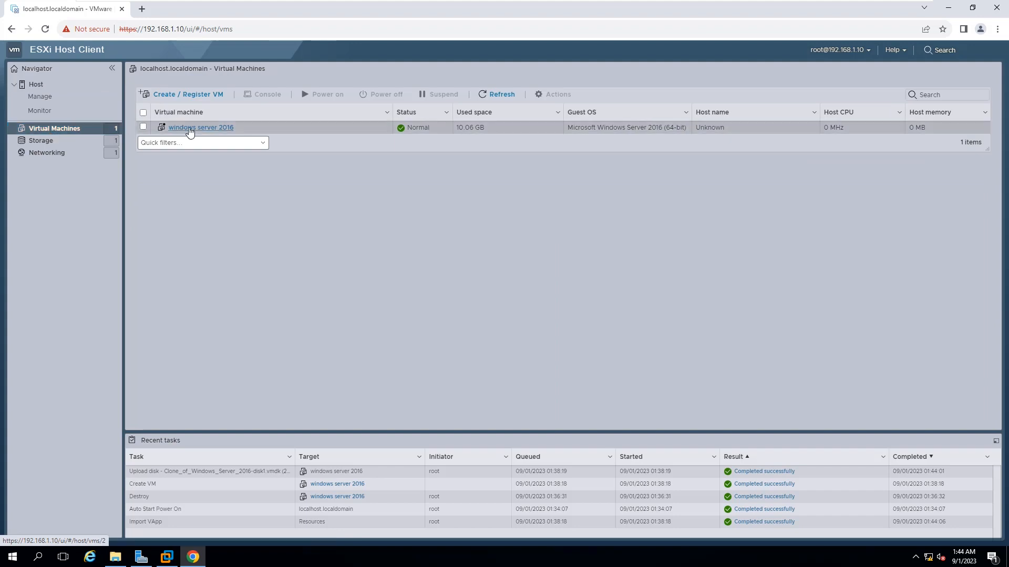
click(201, 126)
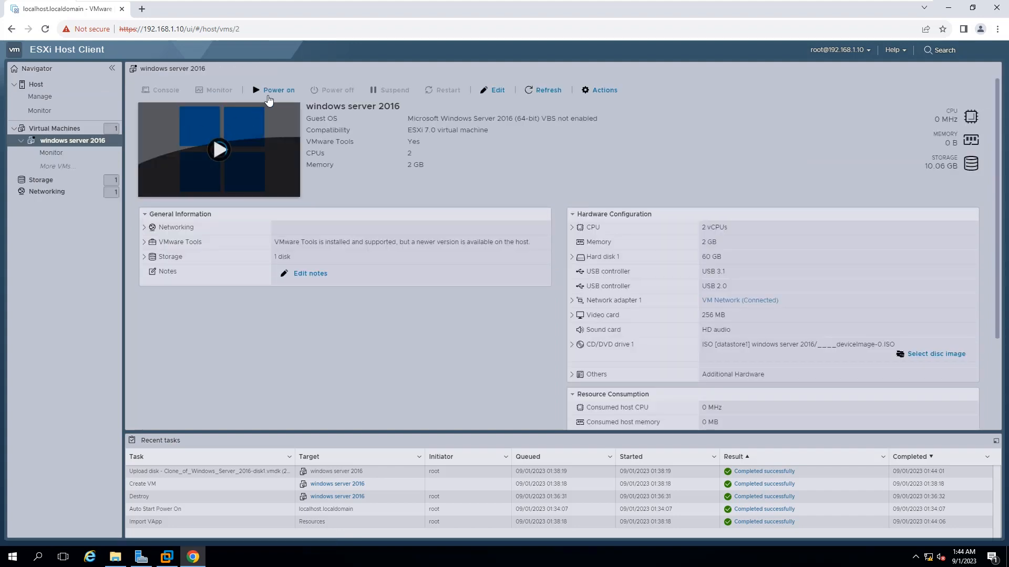
click(273, 89)
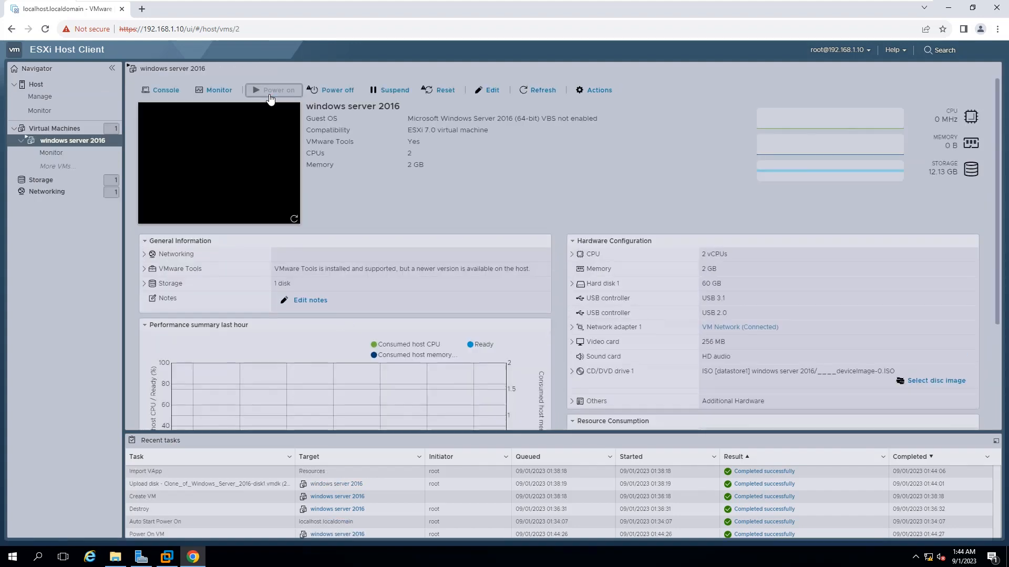
Open the VM's console and maximize it to watch Windows boot
click(273, 90)
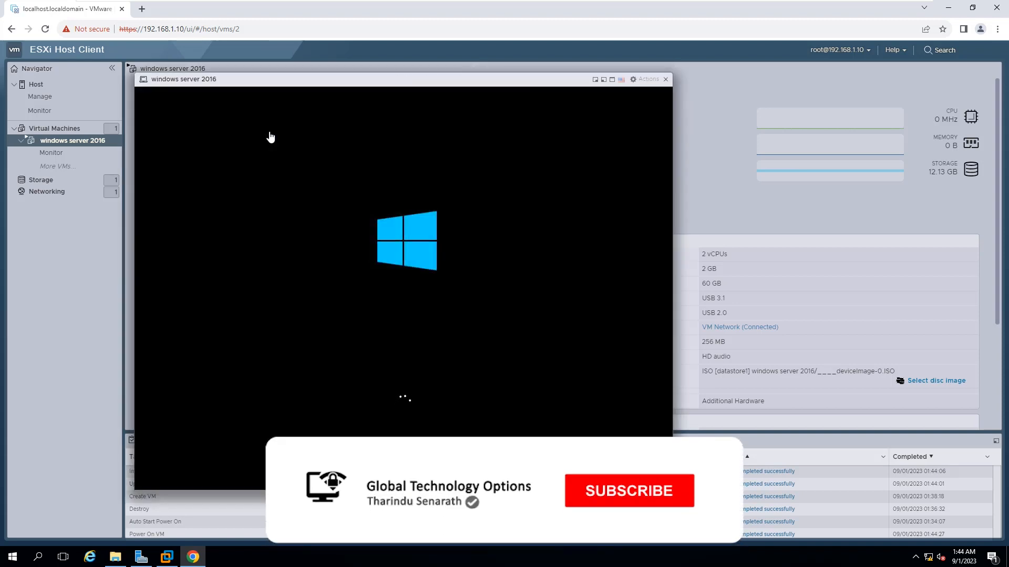
click(628, 490)
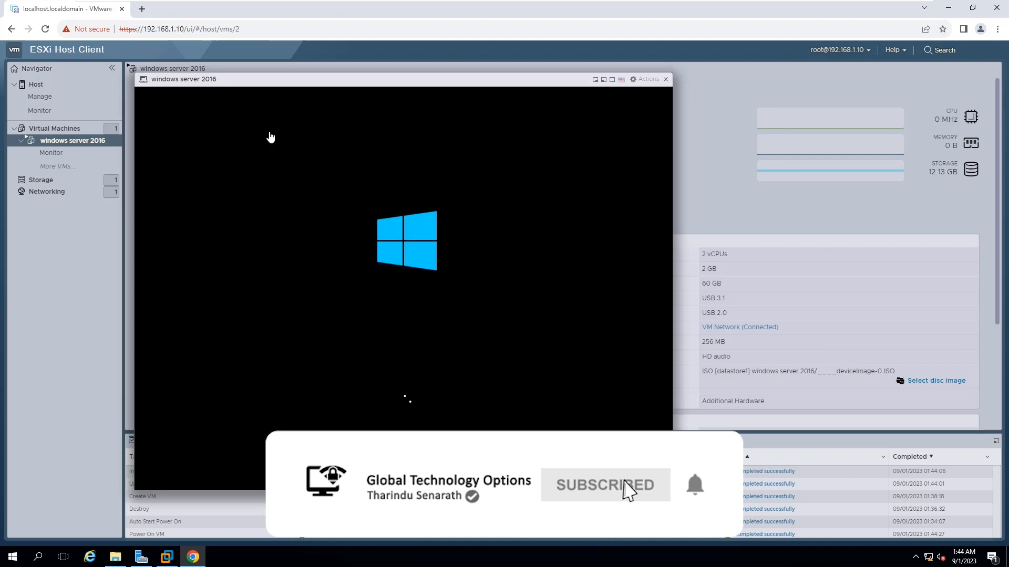
mouse_move(547, 531)
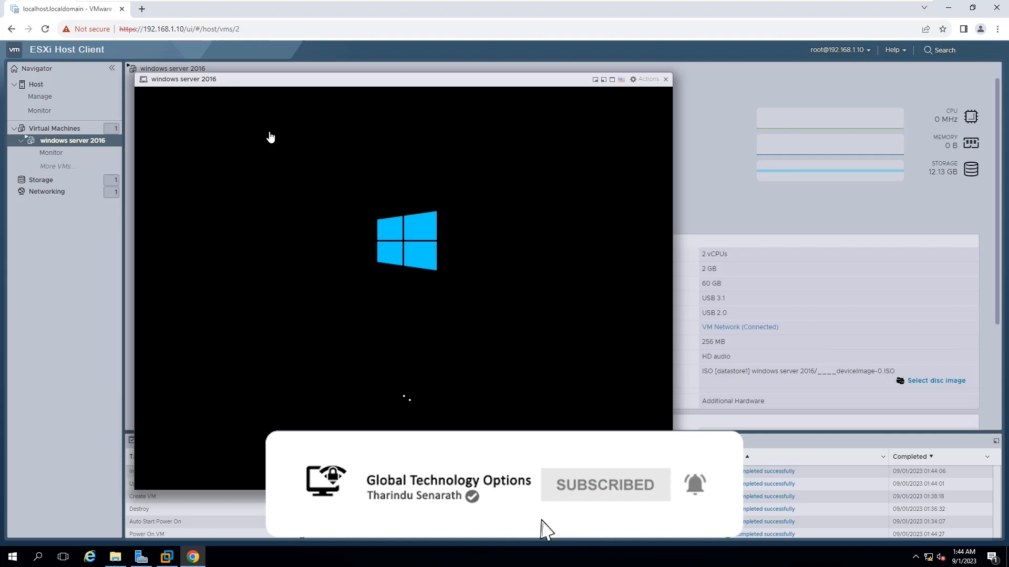
click(604, 79)
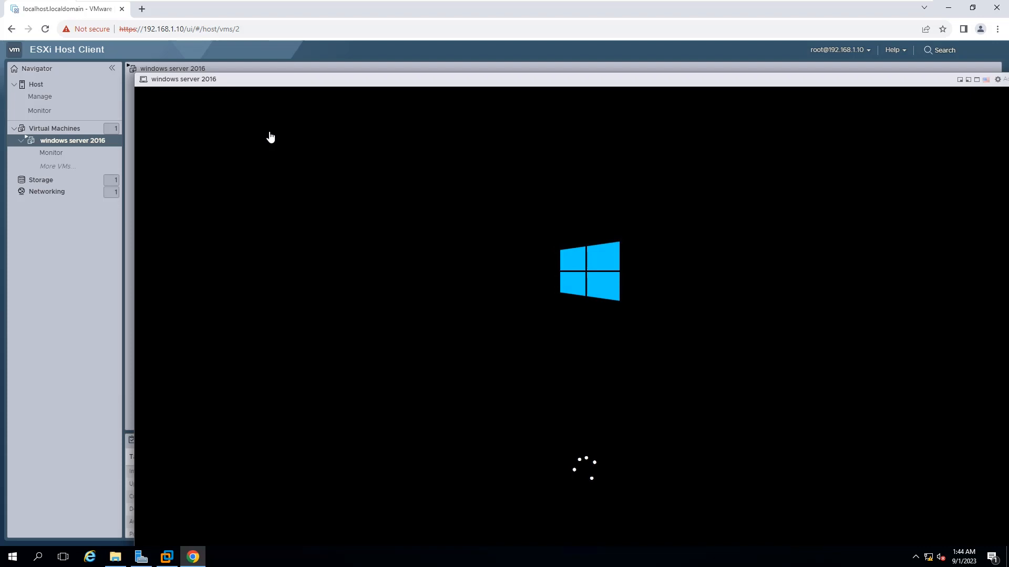